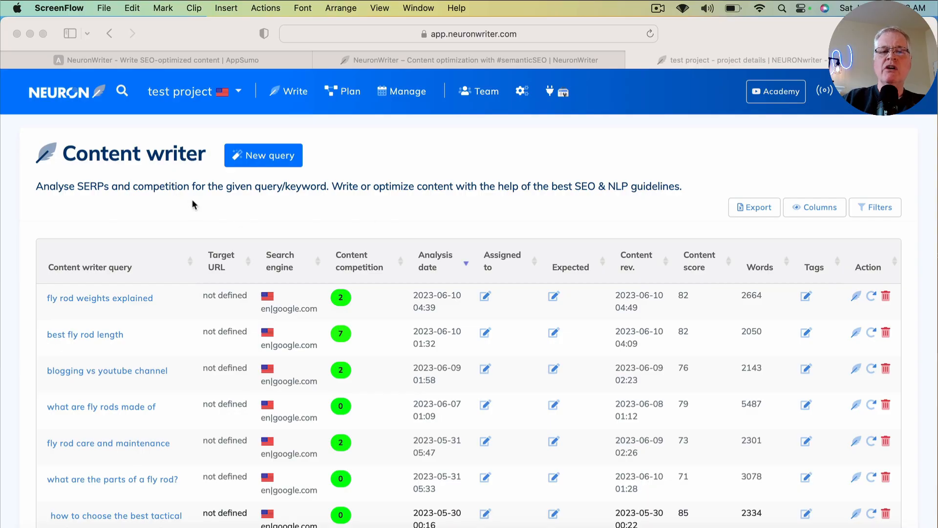
pyautogui.moveTo(263, 135)
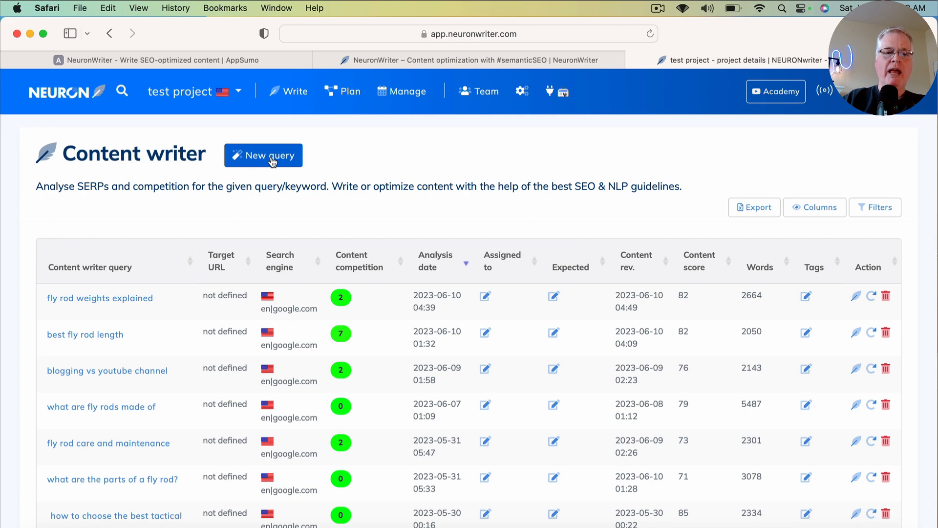
# Step: Start a new query 'Blogging vs YouTube Channel' for United States / English and launch the analysis
pyautogui.click(264, 156)
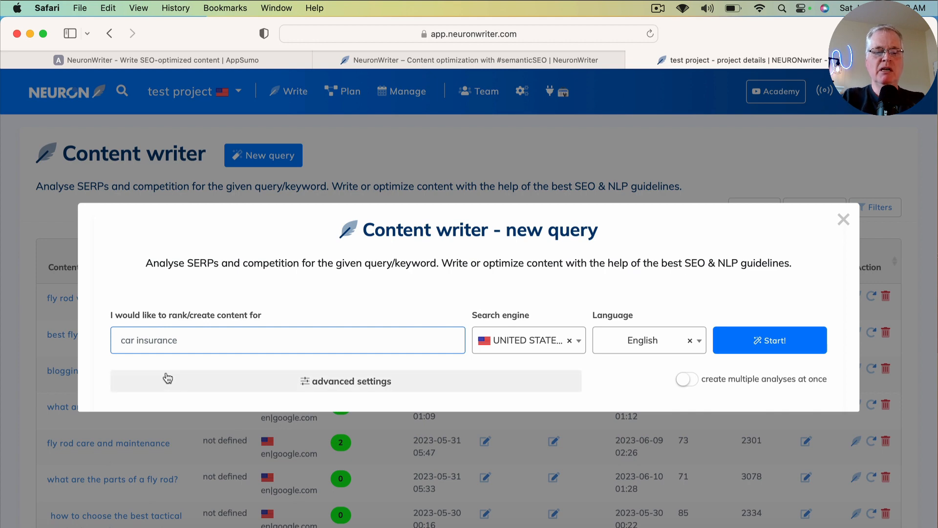
pyautogui.write('Blogging vs YouTube Channel')
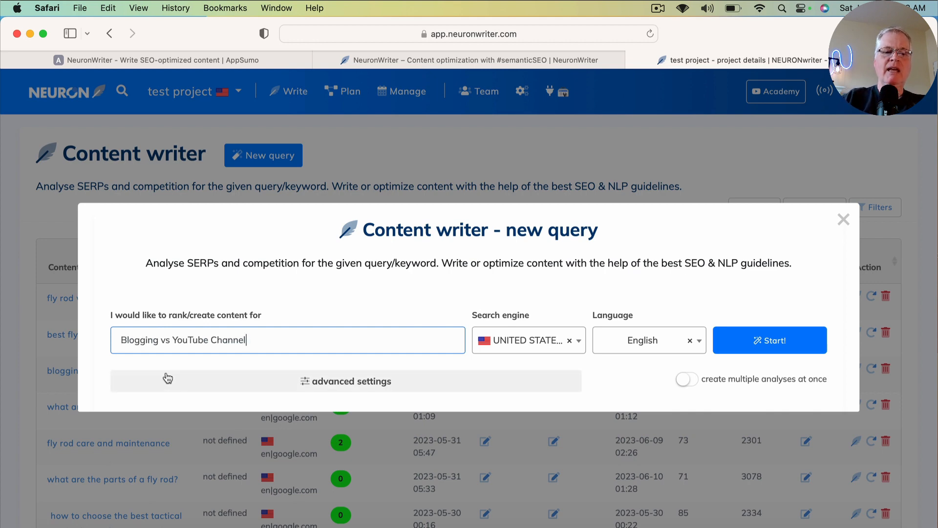
pyautogui.moveTo(309, 332)
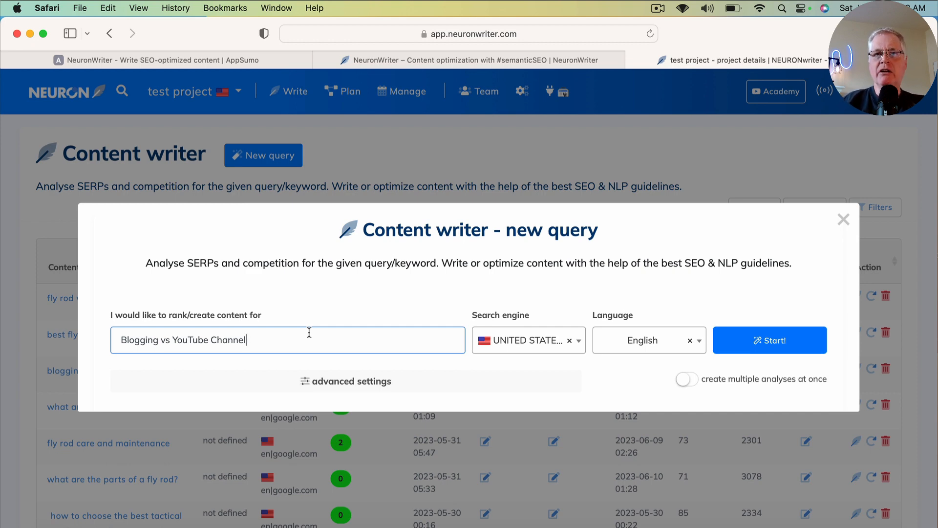
pyautogui.click(770, 340)
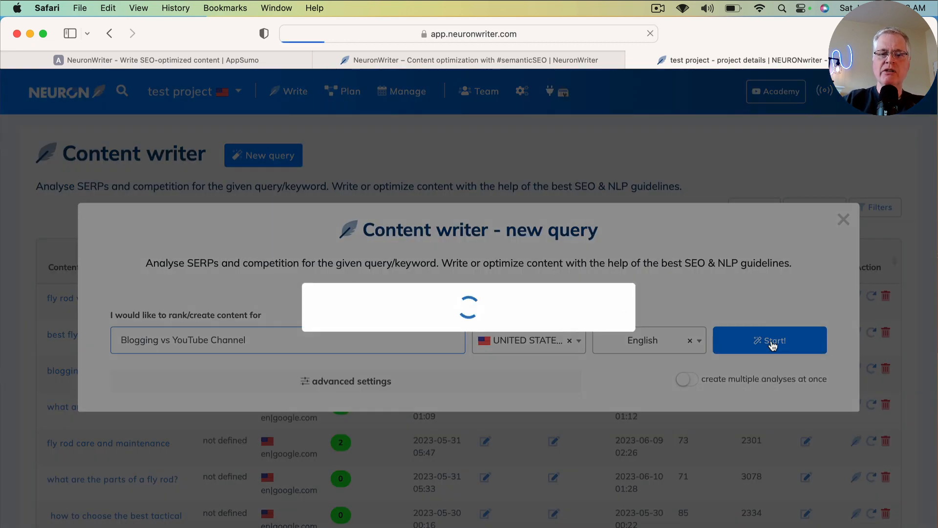
# Step: Let the new 'blogging vs youtube channel' query row process at the top of the list
pyautogui.click(770, 340)
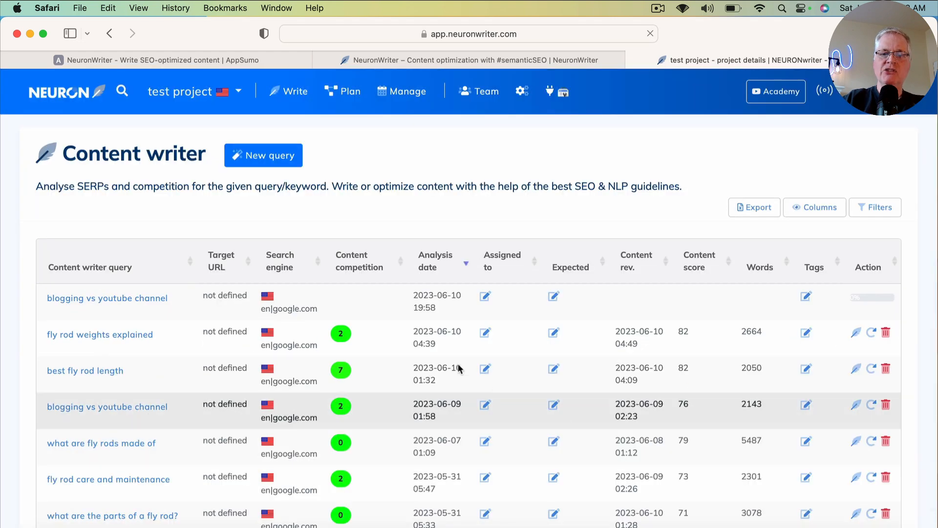
pyautogui.moveTo(836, 312)
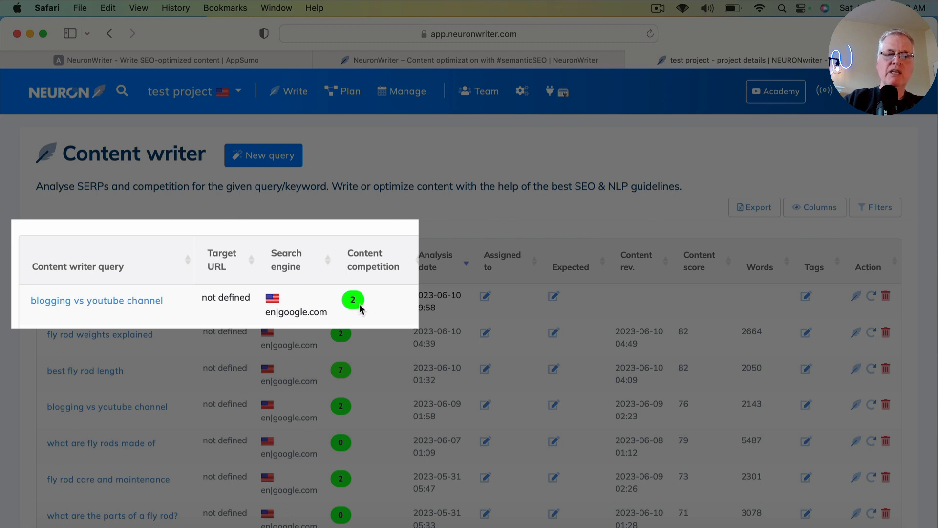
pyautogui.moveTo(146, 317)
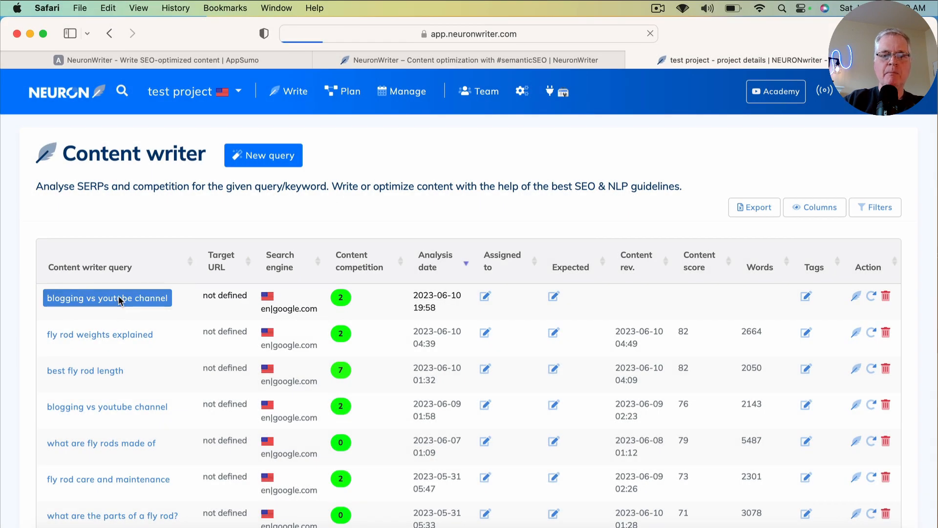
# Step: Open the new analysis, keep the top 10 competitors checked and continue to the guidelines
pyautogui.click(107, 298)
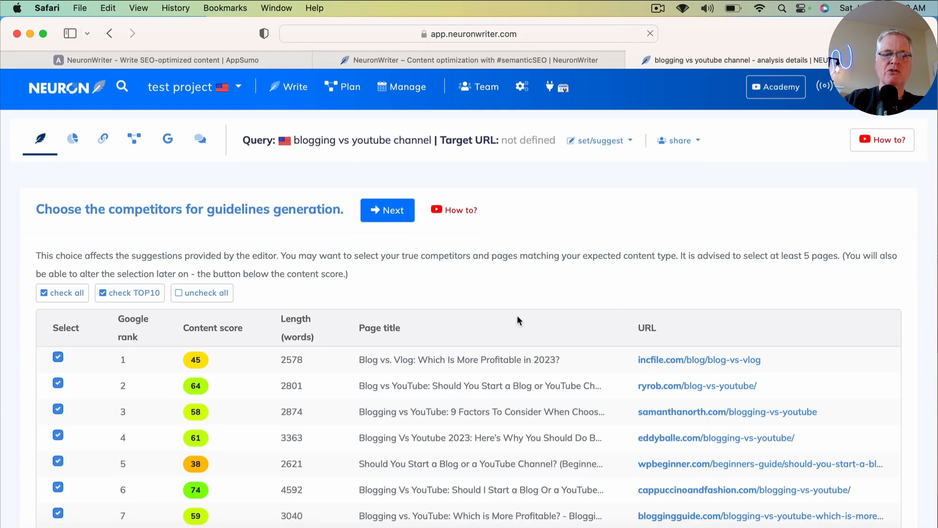
pyautogui.scroll(-3)
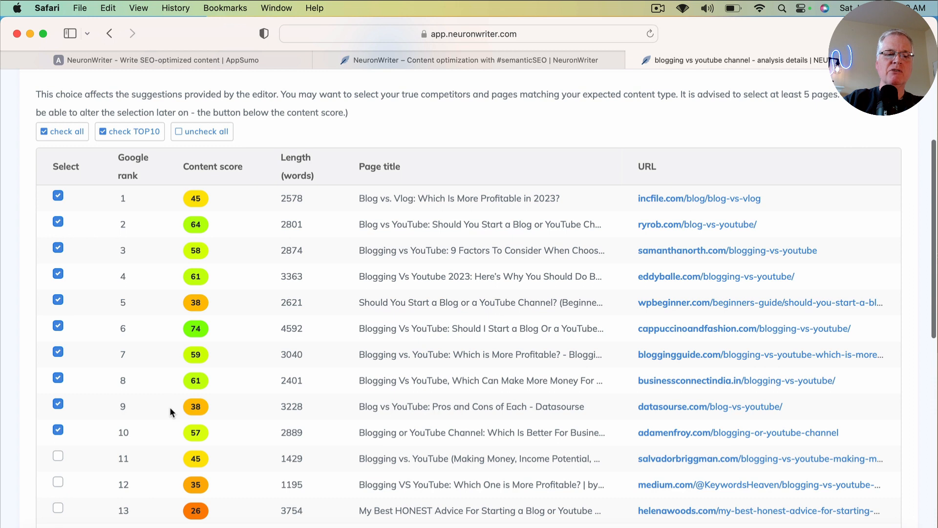
pyautogui.moveTo(496, 381)
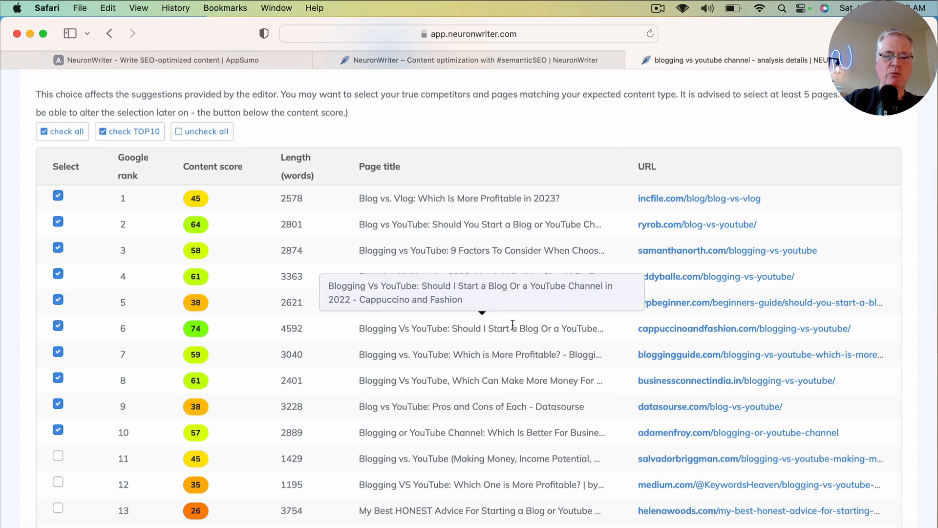
pyautogui.scroll(-3)
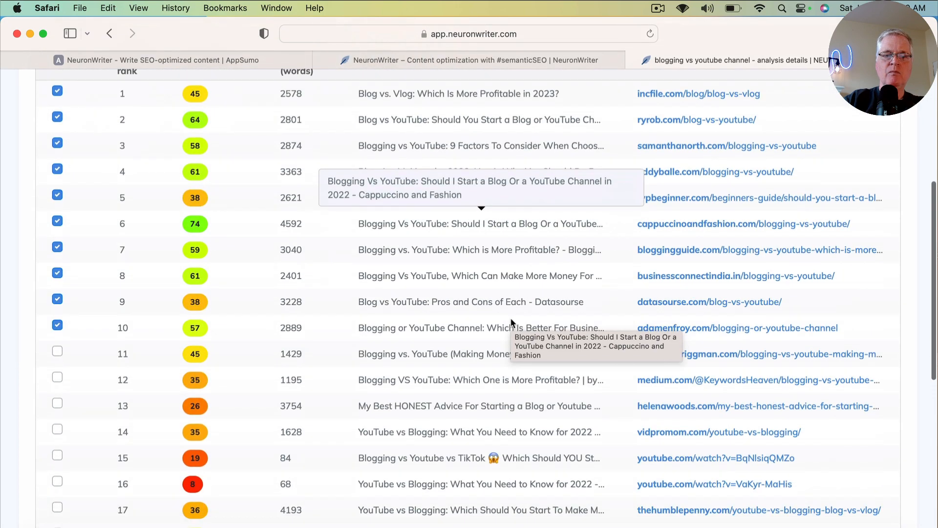
pyautogui.scroll(-3)
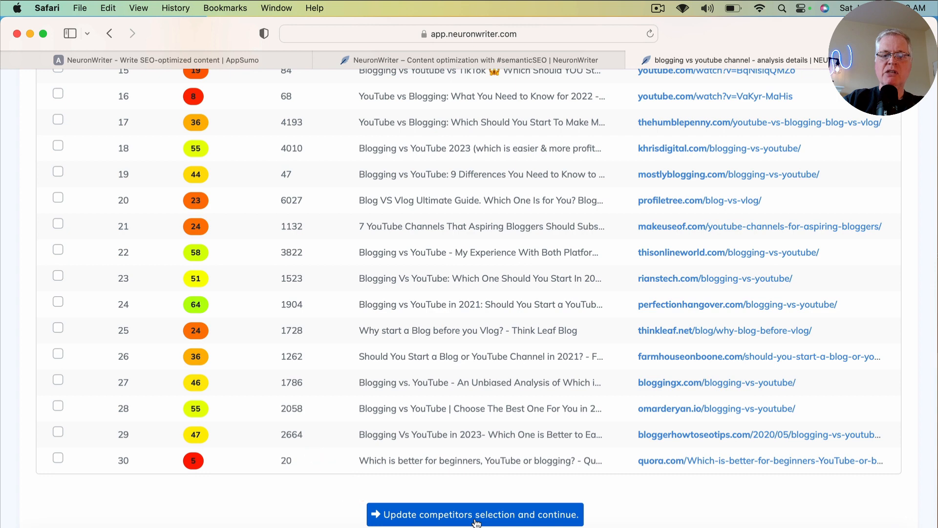
pyautogui.click(479, 514)
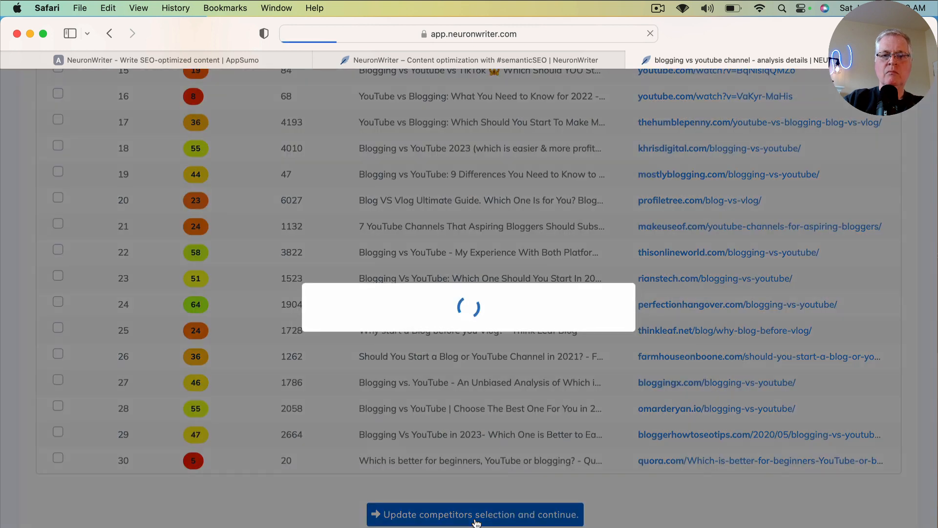
# Step: Load the blank article editor at score 0 and review the suggested content terms
pyautogui.click(474, 514)
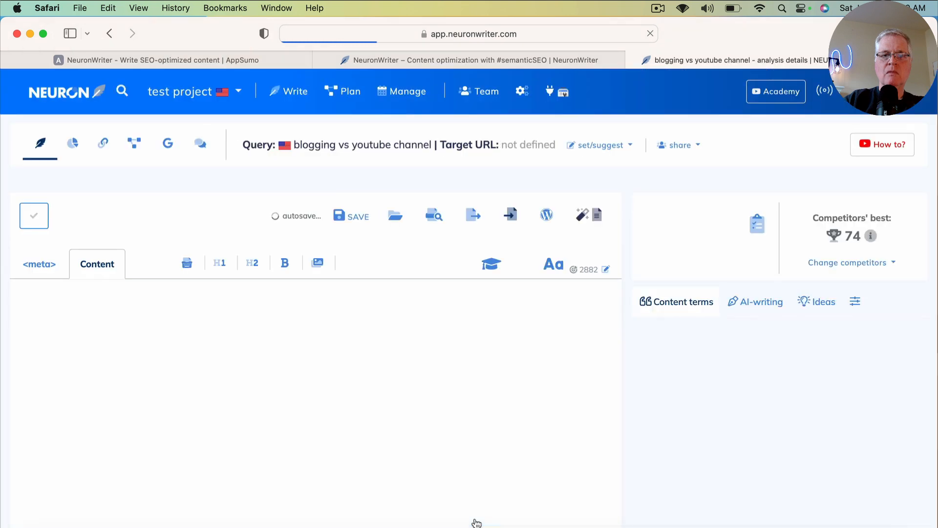
pyautogui.click(676, 301)
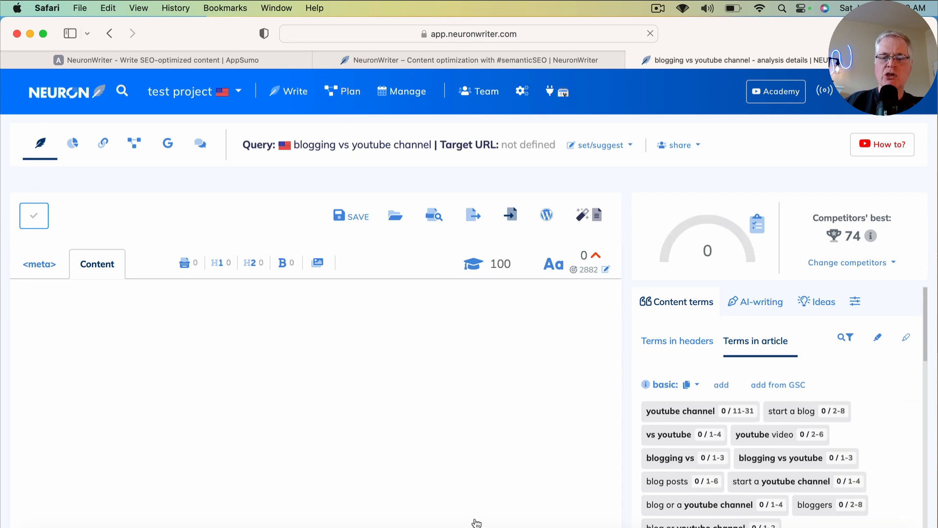
pyautogui.scroll(-3)
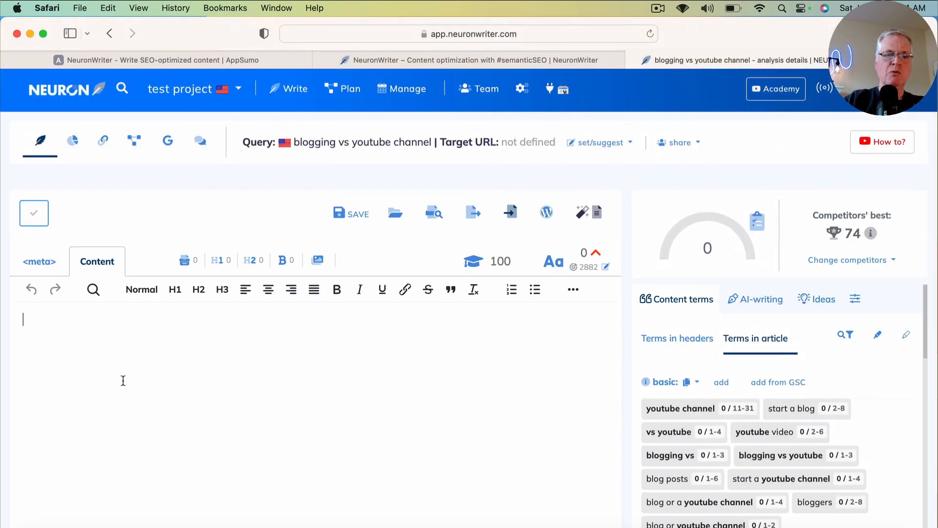
pyautogui.moveTo(513, 389)
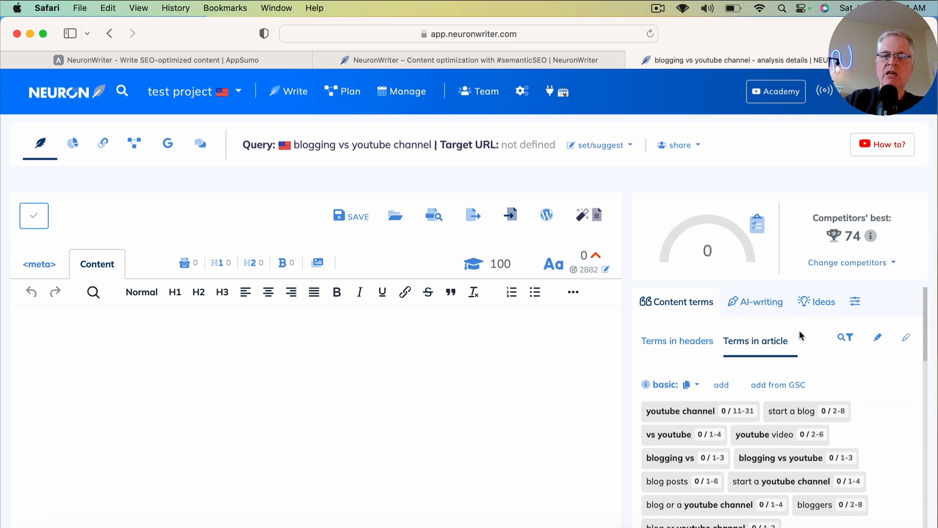
pyautogui.moveTo(681, 326)
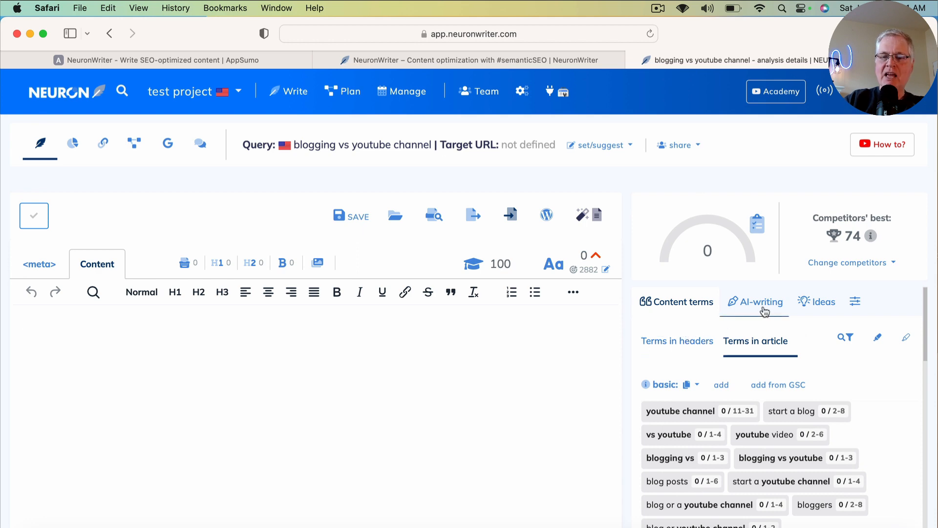
pyautogui.moveTo(821, 307)
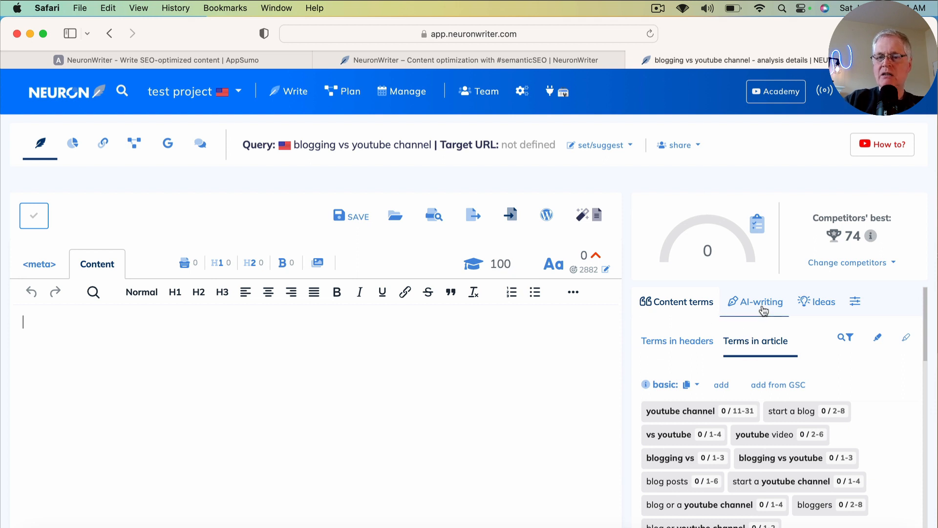
# Step: Switch to the Advanced AI-writing templates showing One-click Long-form article
pyautogui.click(760, 301)
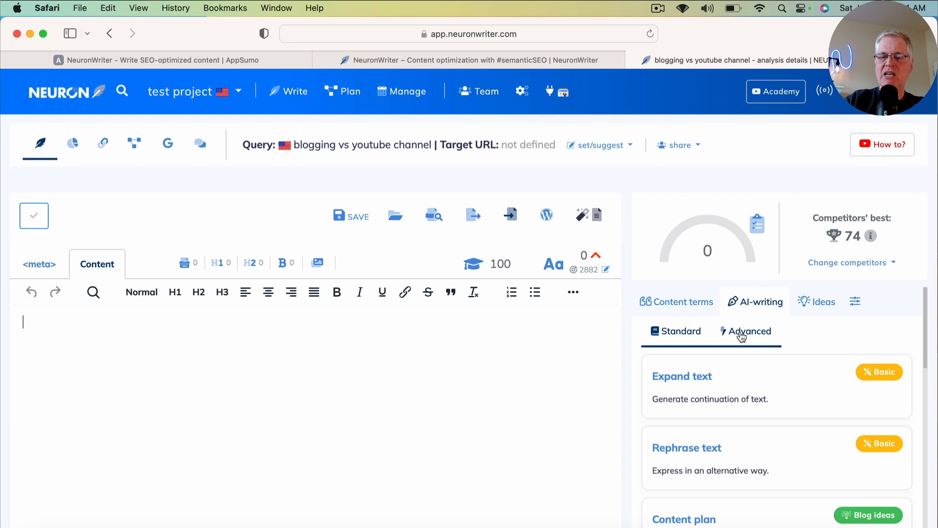
pyautogui.click(750, 331)
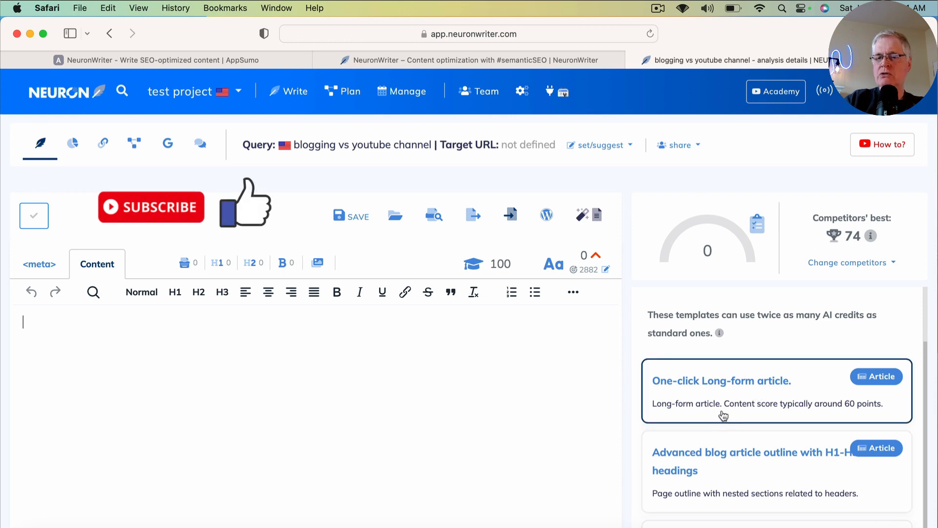
pyautogui.moveTo(734, 415)
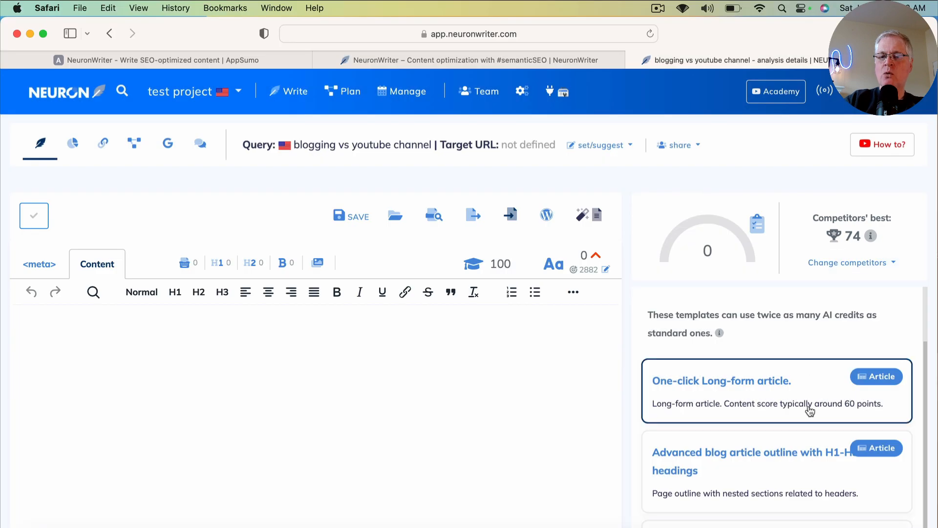
pyautogui.moveTo(886, 376)
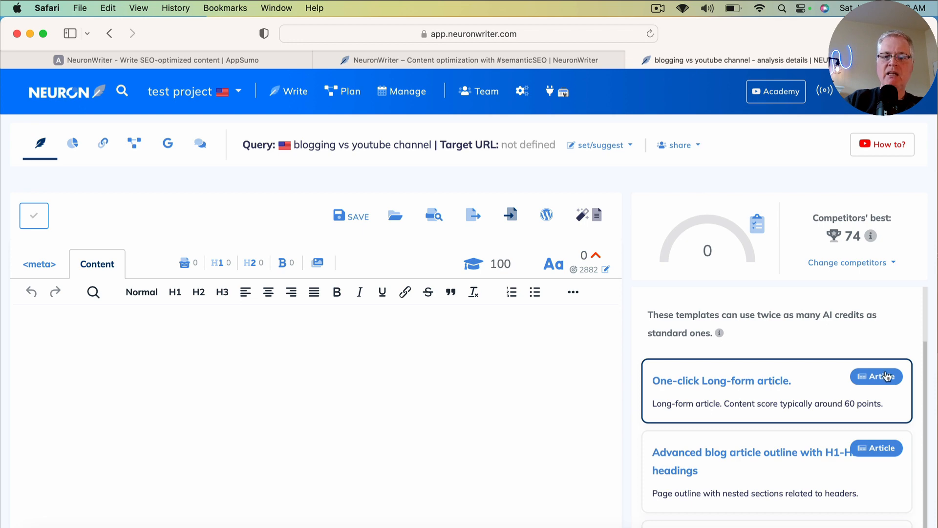
pyautogui.click(878, 375)
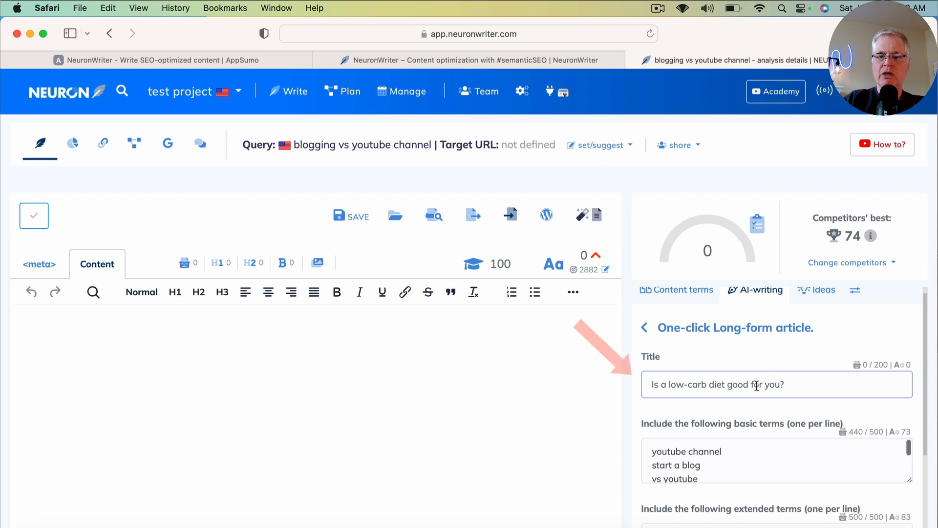
pyautogui.write('b')
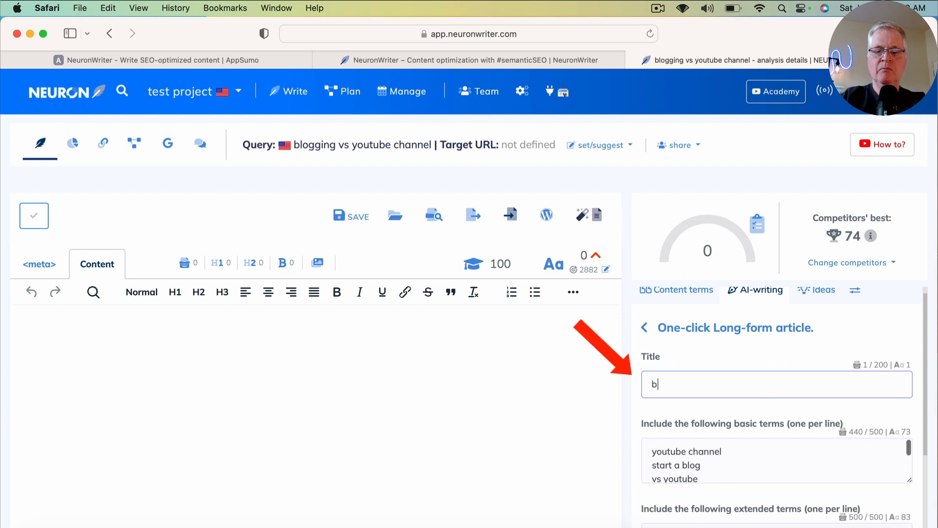
pyautogui.write('logging')
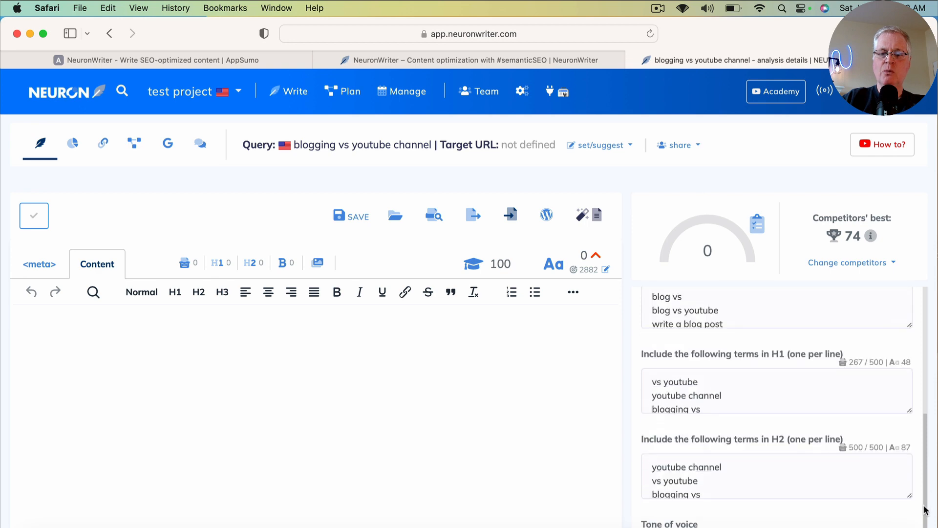
pyautogui.scroll(-3)
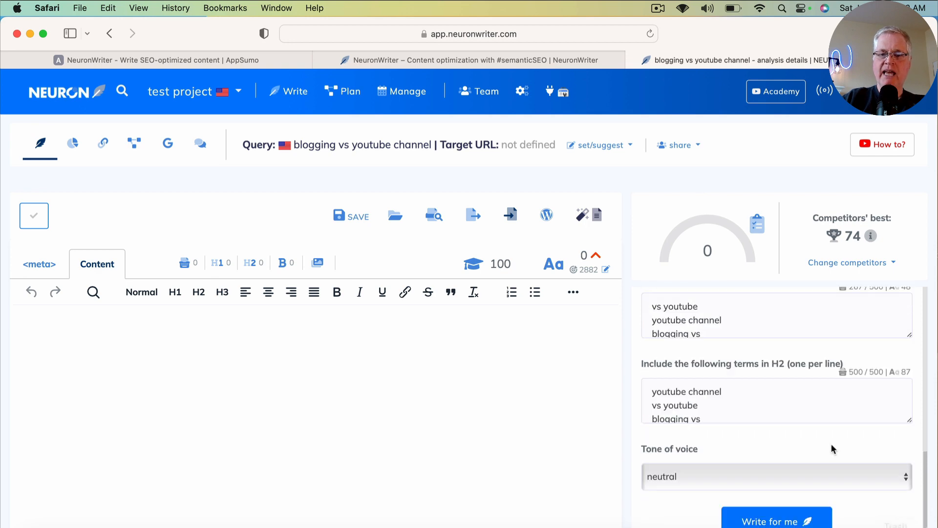
pyautogui.moveTo(782, 429)
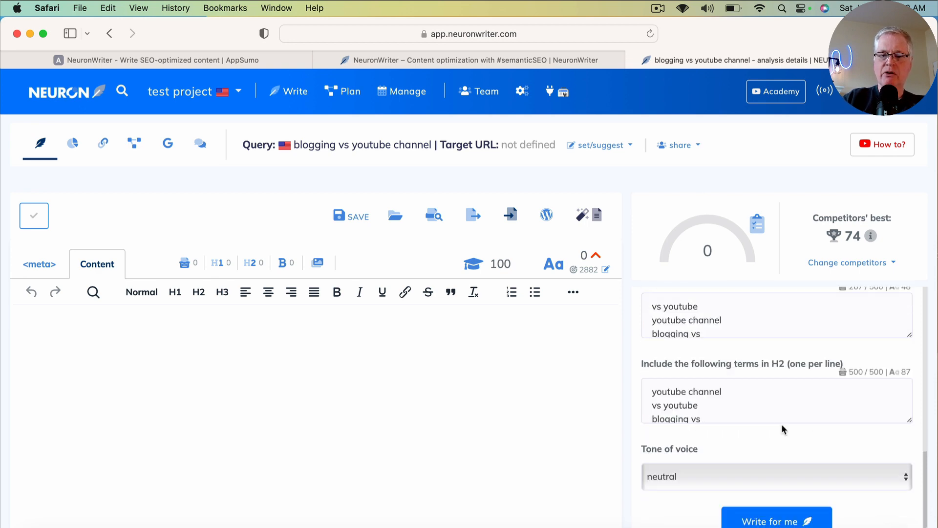
pyautogui.moveTo(668, 493)
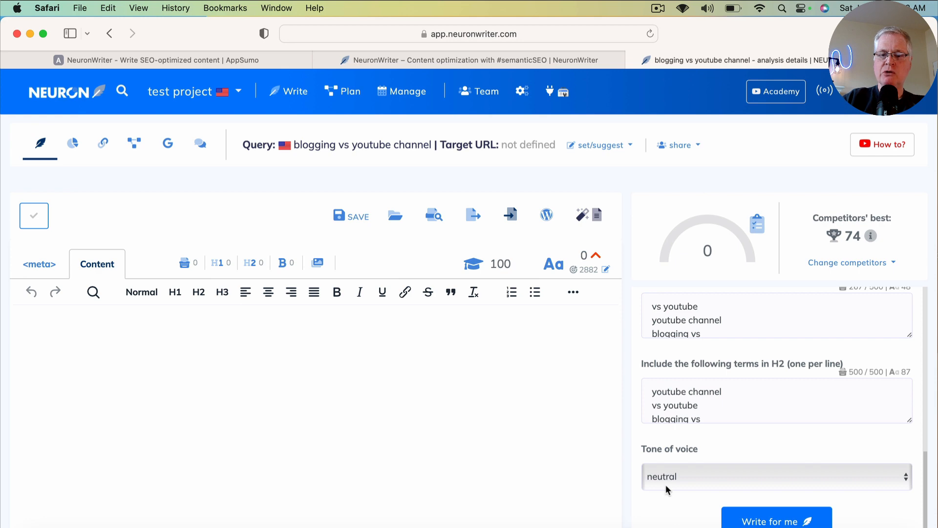
pyautogui.scroll(-3)
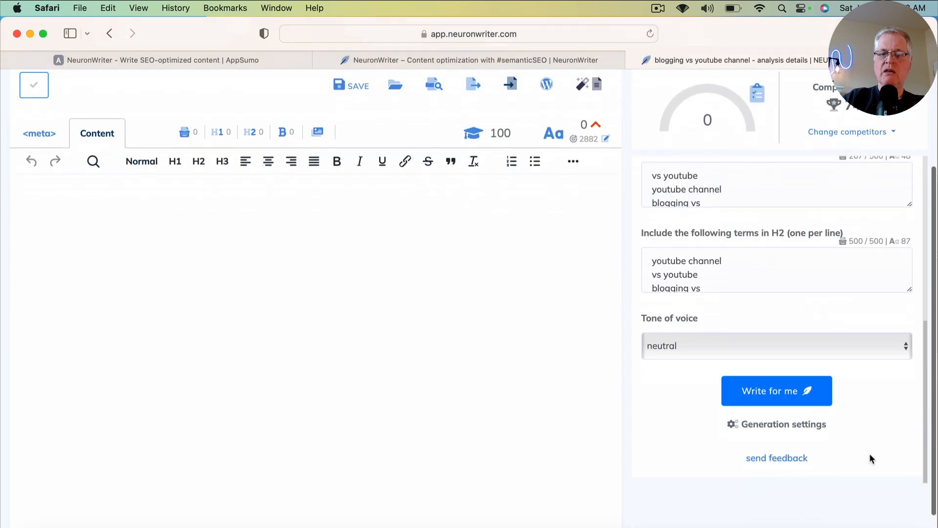
pyautogui.scroll(-3)
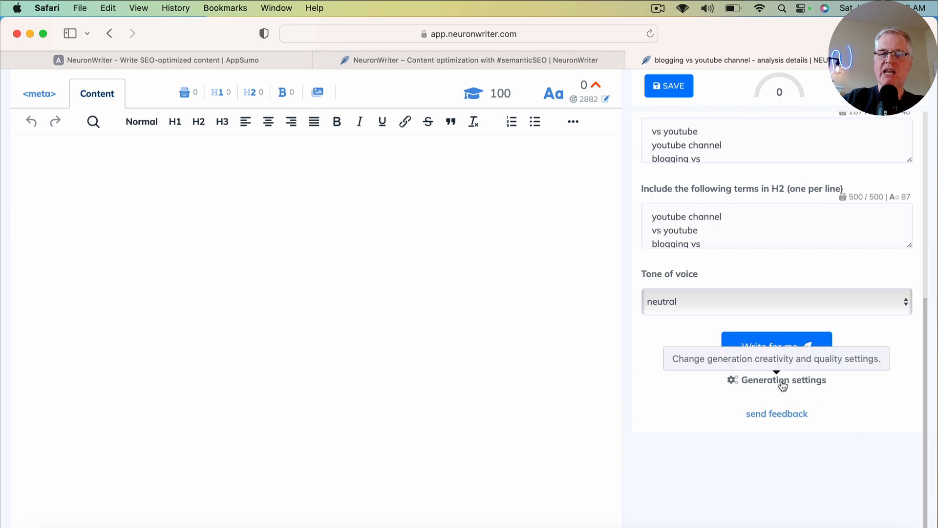
pyautogui.moveTo(763, 387)
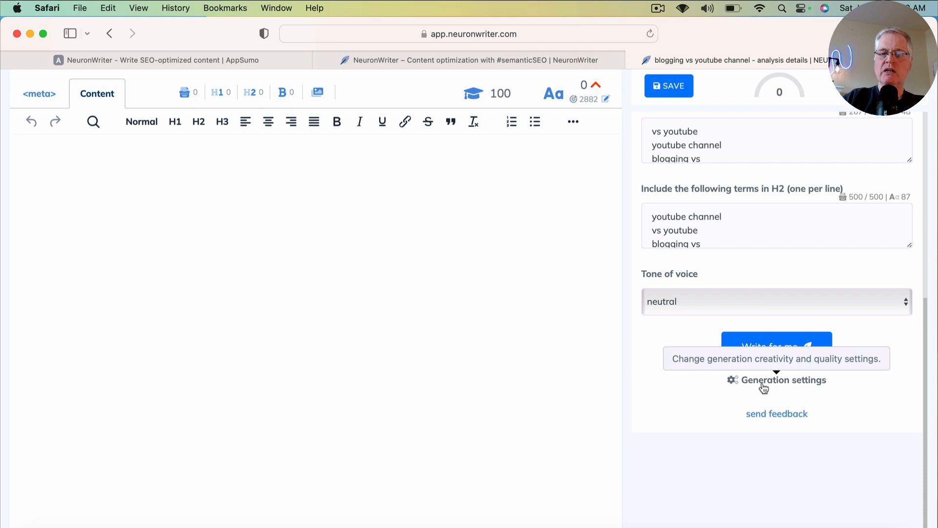
# Step: Reveal the generation settings and keep Creativity at high
pyautogui.click(782, 380)
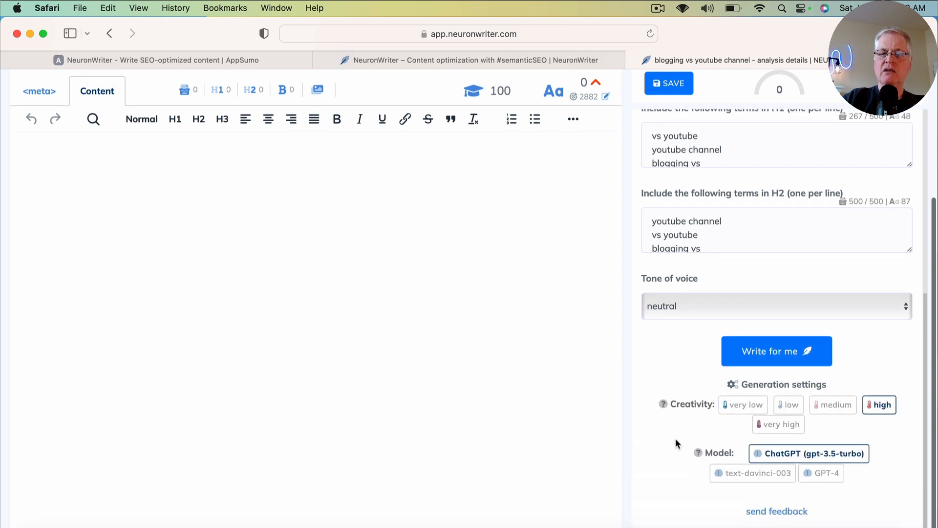
pyautogui.click(742, 405)
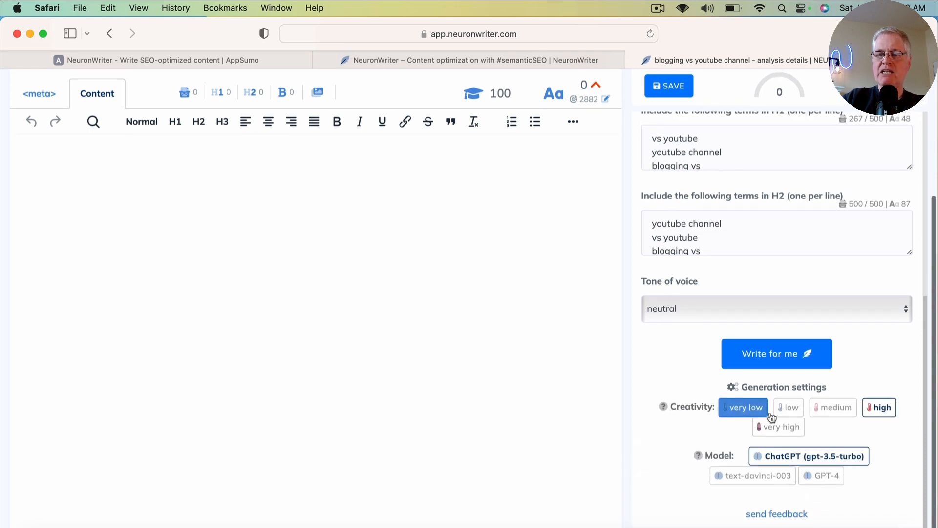
pyautogui.click(832, 408)
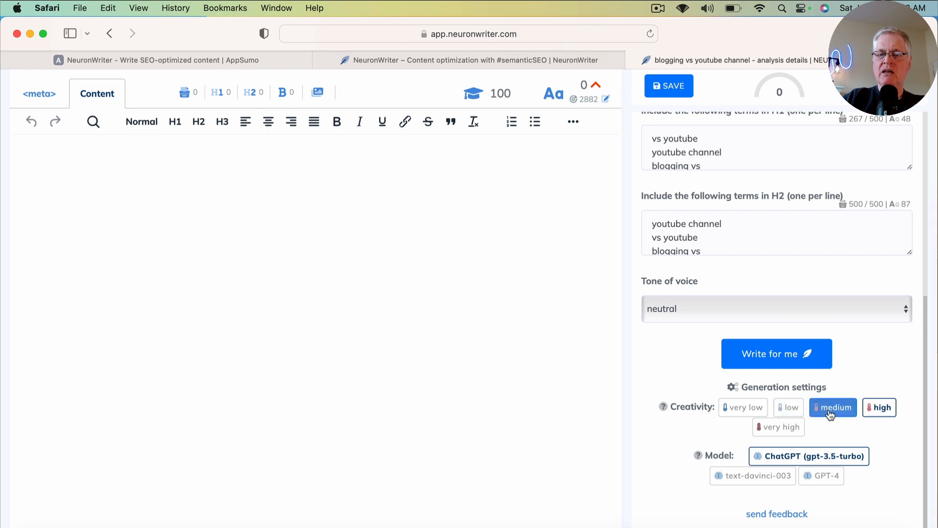
pyautogui.click(880, 406)
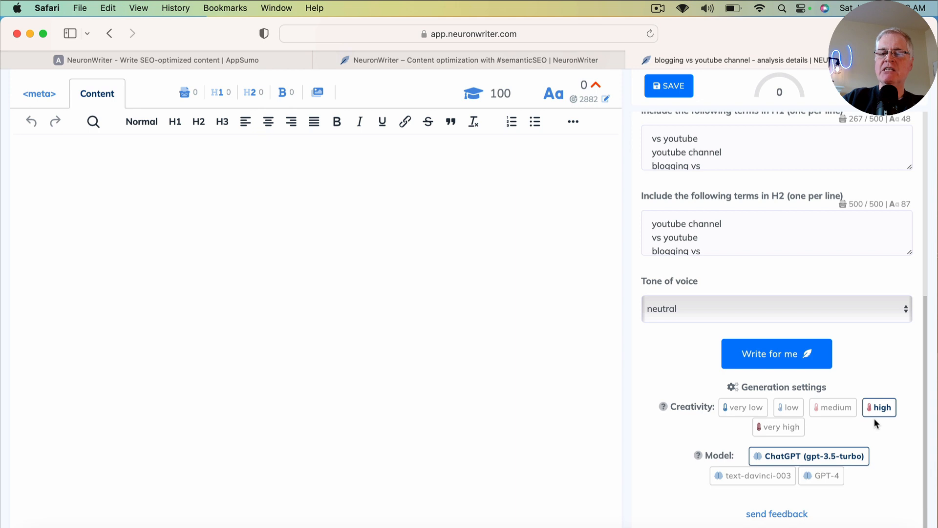
pyautogui.moveTo(881, 432)
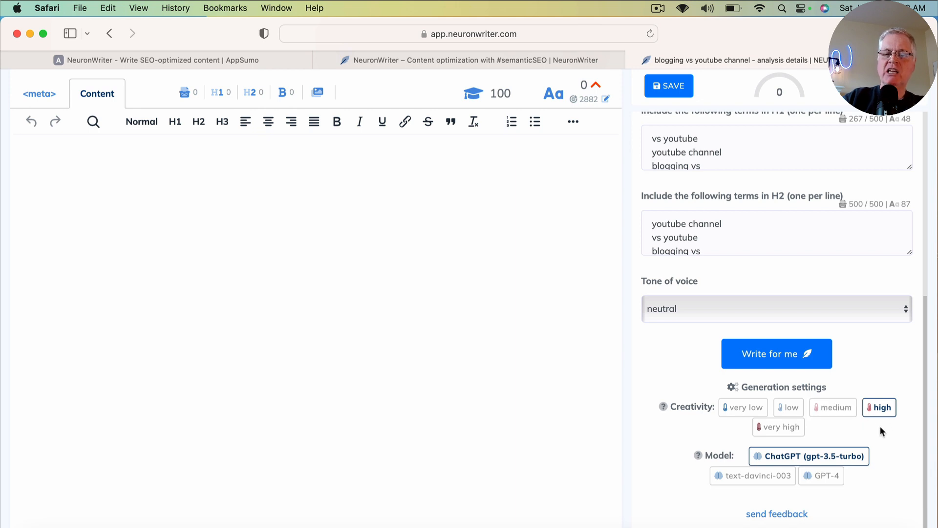
pyautogui.moveTo(887, 437)
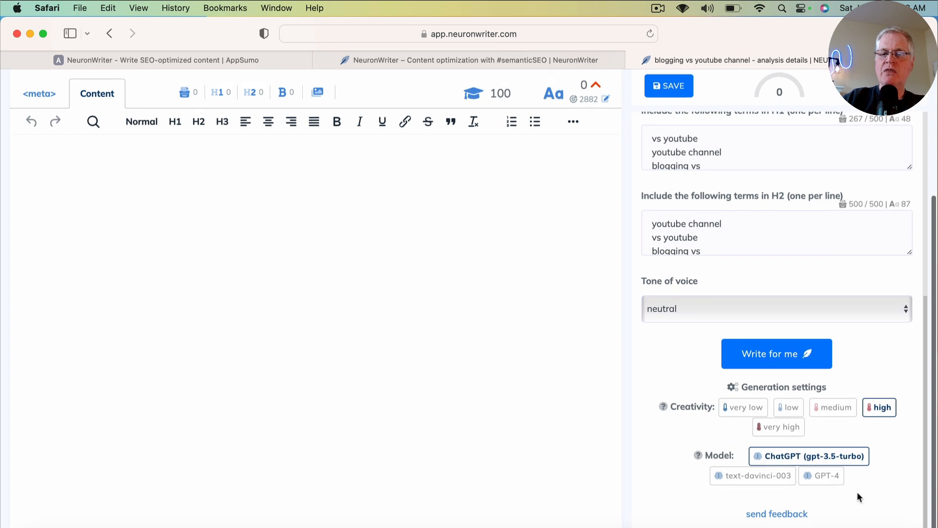
pyautogui.moveTo(680, 506)
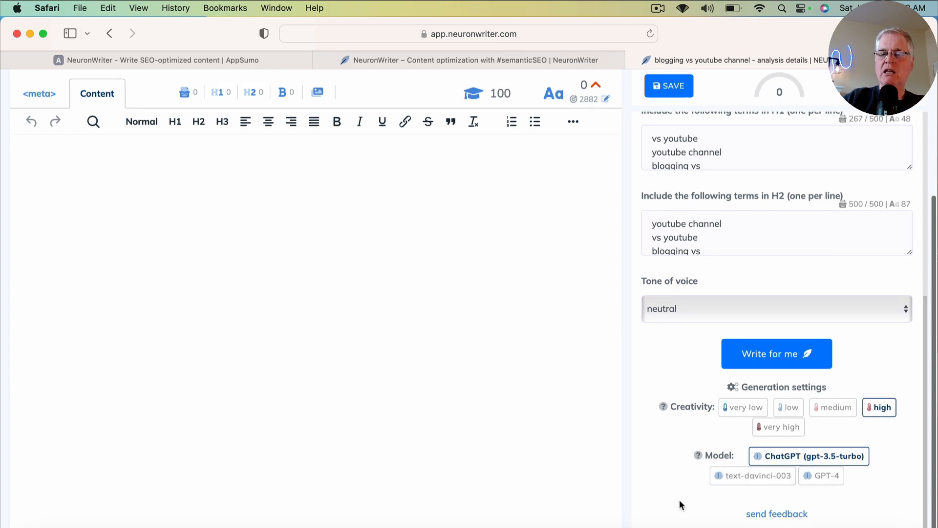
pyautogui.moveTo(684, 470)
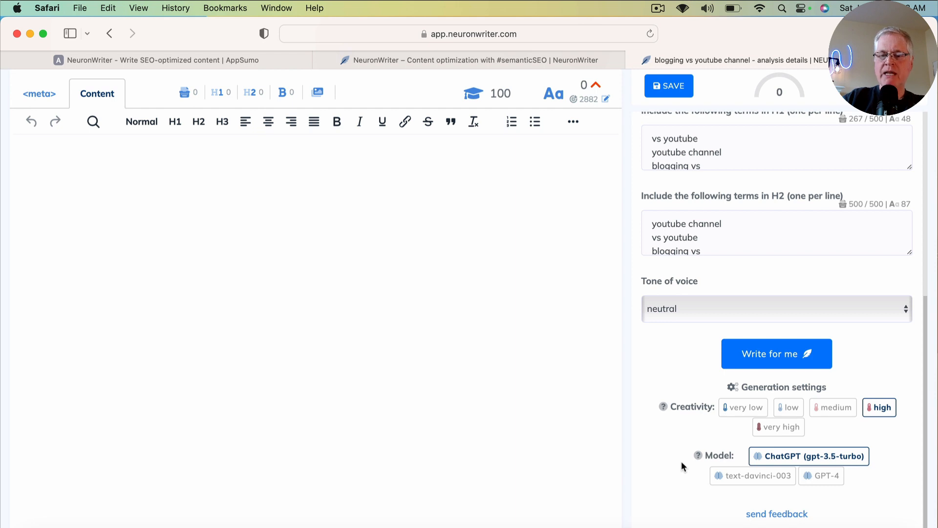
pyautogui.moveTo(879, 467)
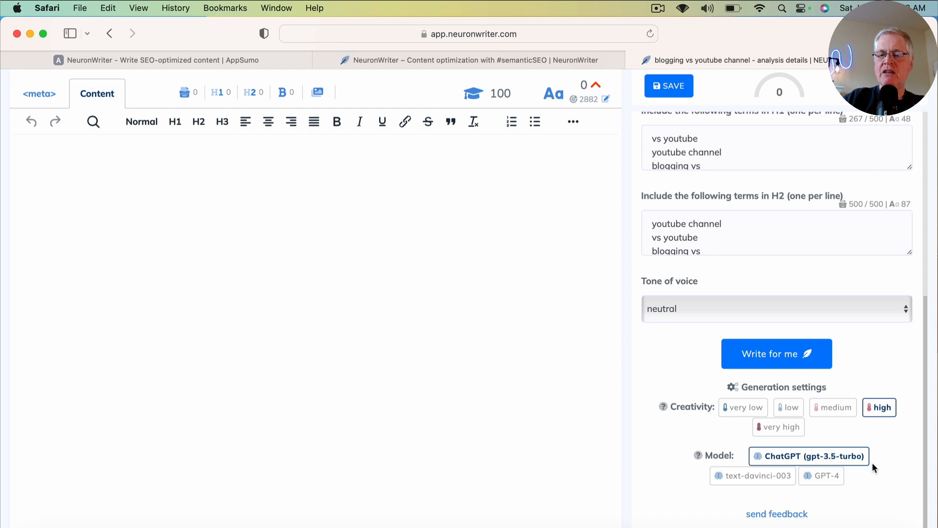
# Step: Try the GPT-4 model, then return to ChatGPT (gpt-3.5-turbo) with high creativity
pyautogui.click(821, 475)
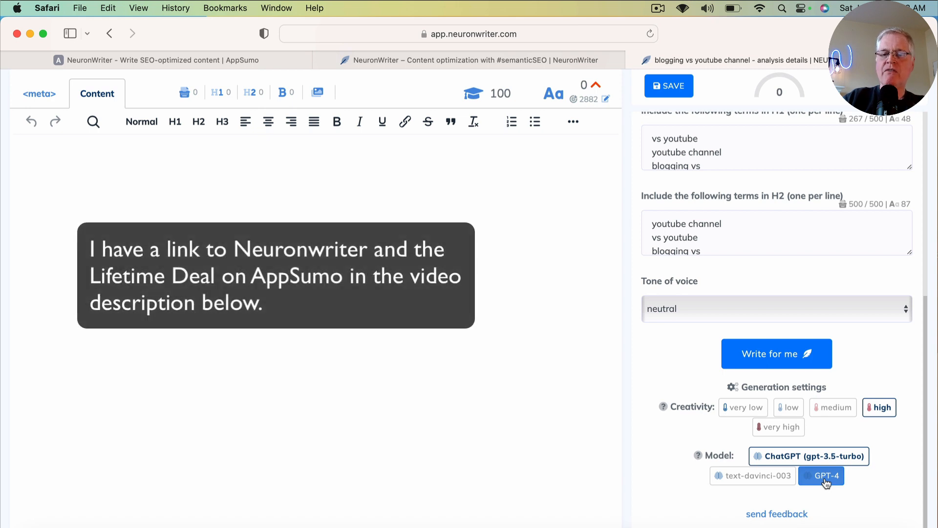
pyautogui.click(822, 475)
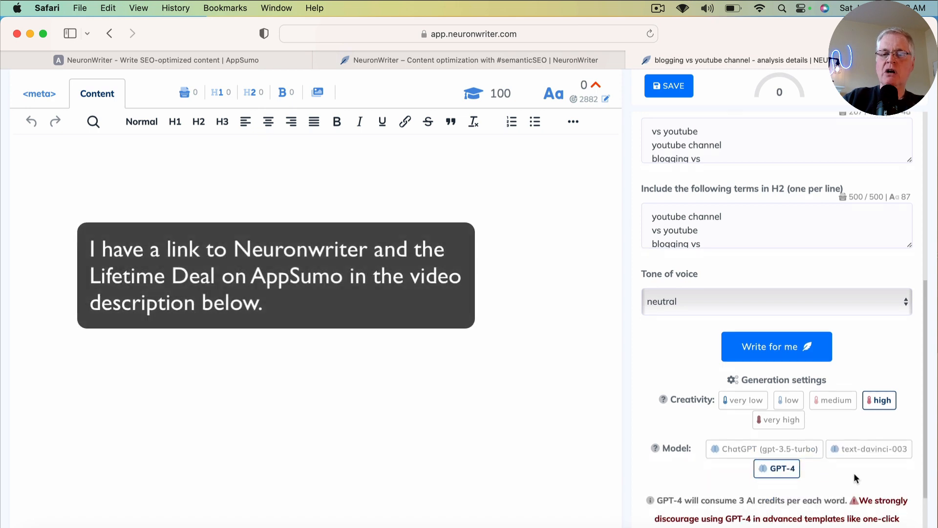
pyautogui.scroll(-3)
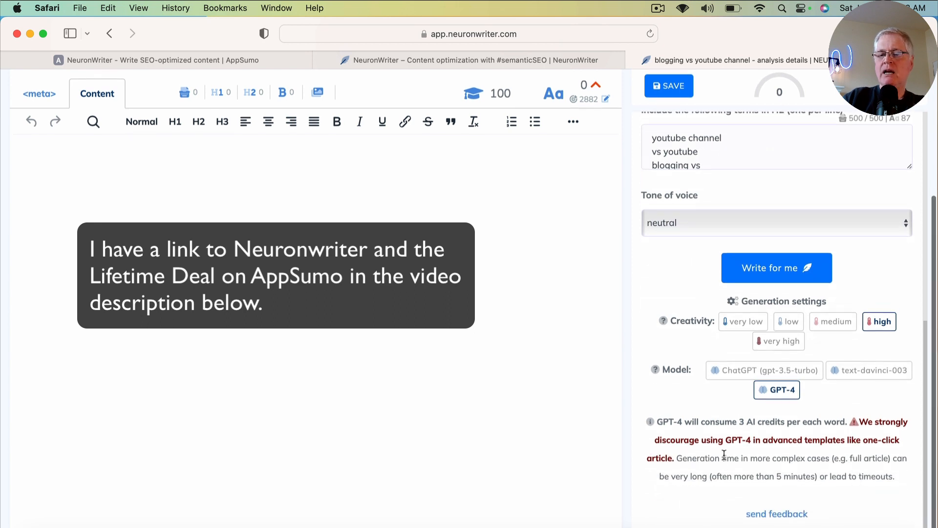
pyautogui.moveTo(765, 457)
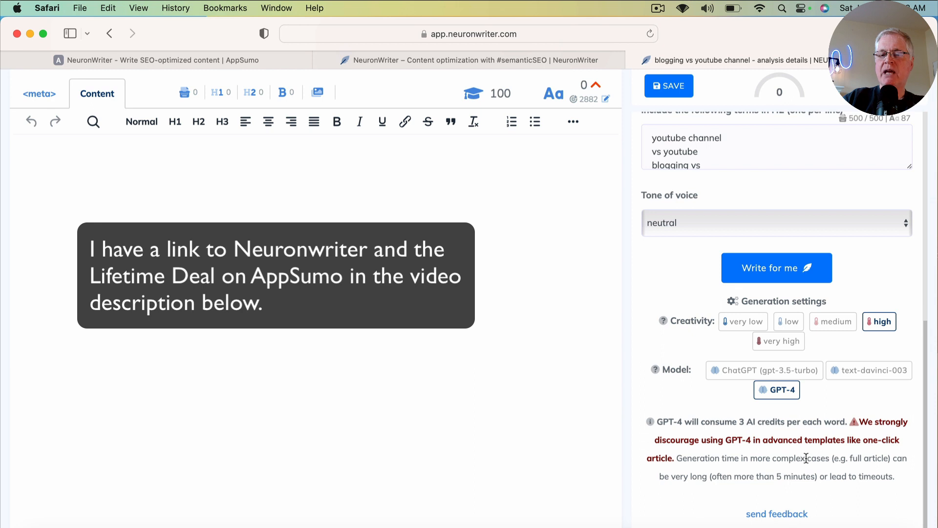
pyautogui.moveTo(842, 474)
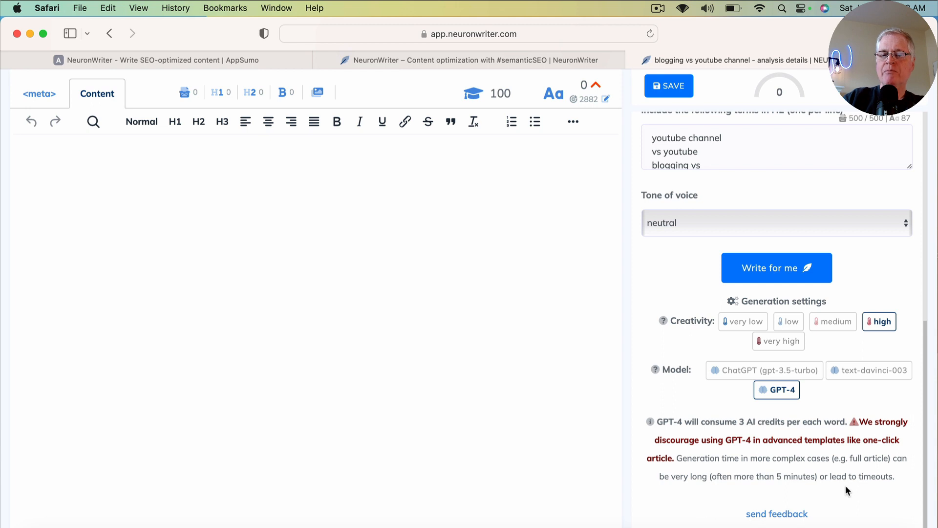
pyautogui.moveTo(845, 476)
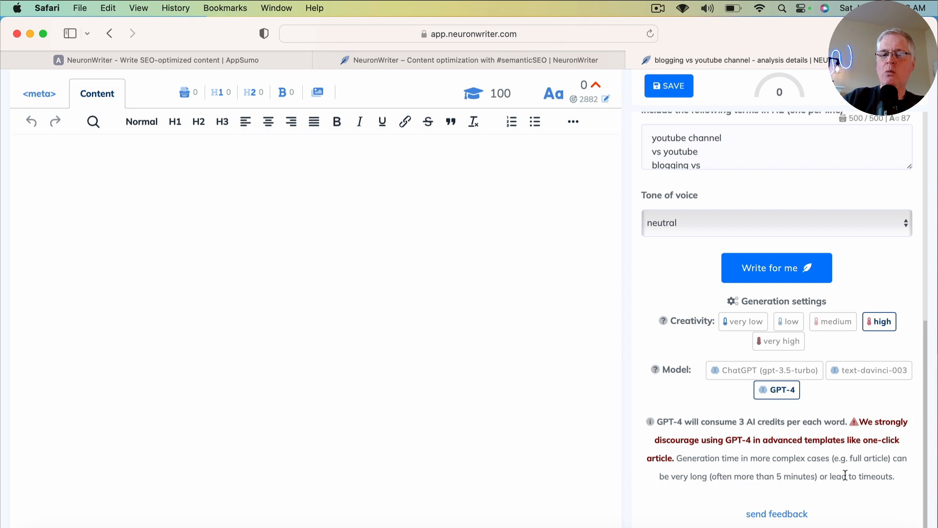
pyautogui.click(766, 370)
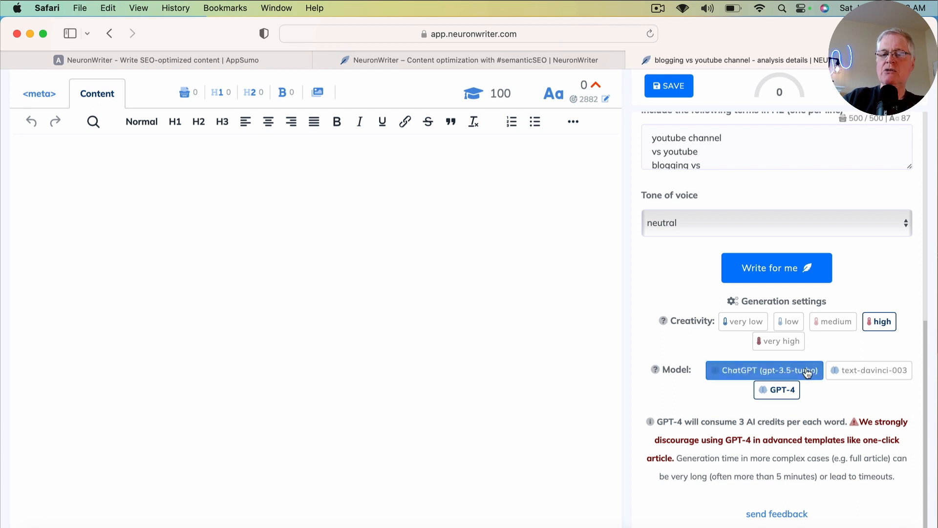
pyautogui.click(764, 370)
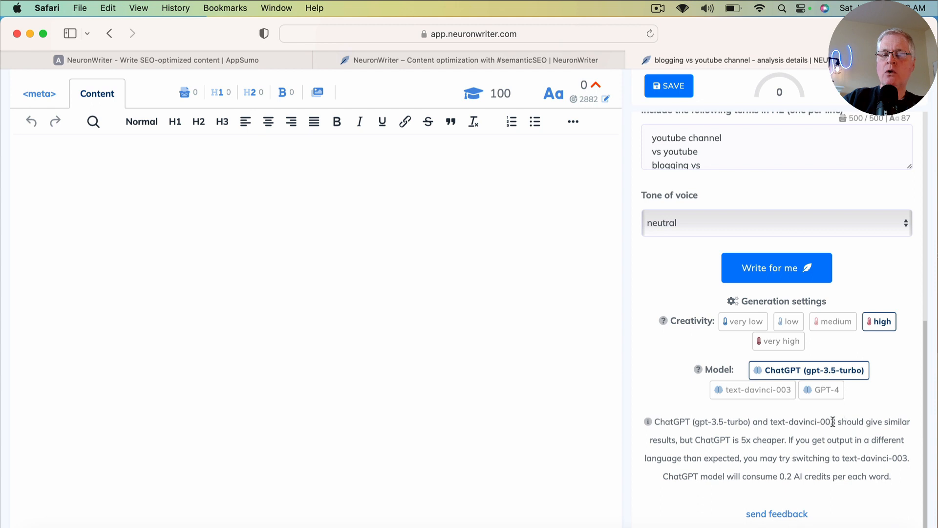
pyautogui.moveTo(829, 433)
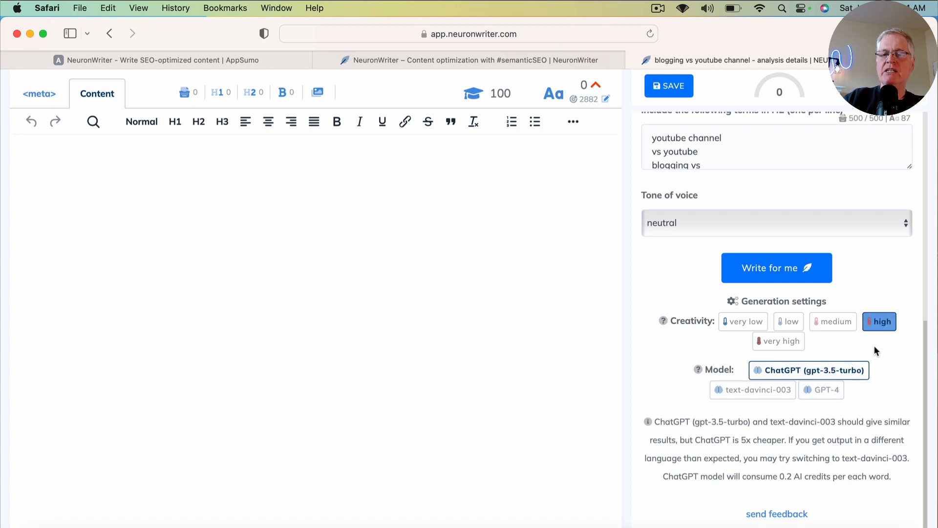
pyautogui.click(809, 371)
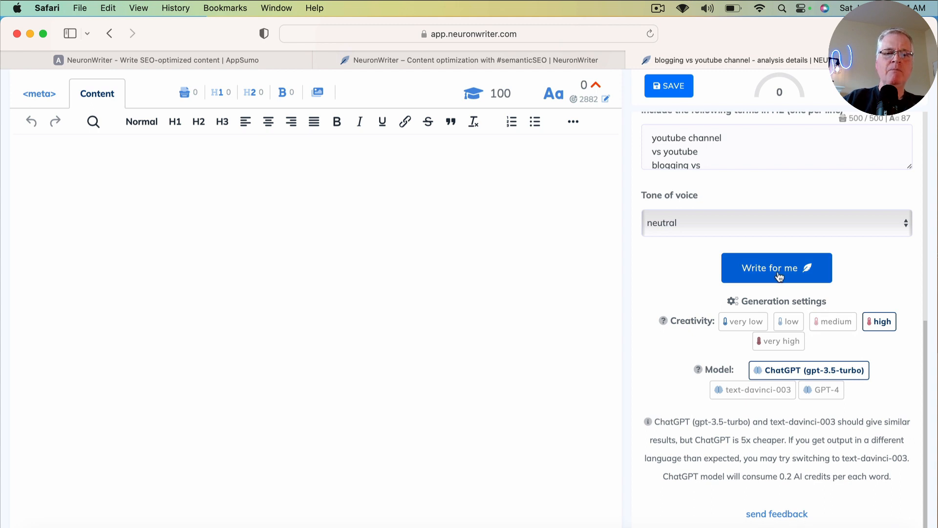
# Step: Run Write for me to generate the long-form article, reaching content score 46
pyautogui.click(777, 268)
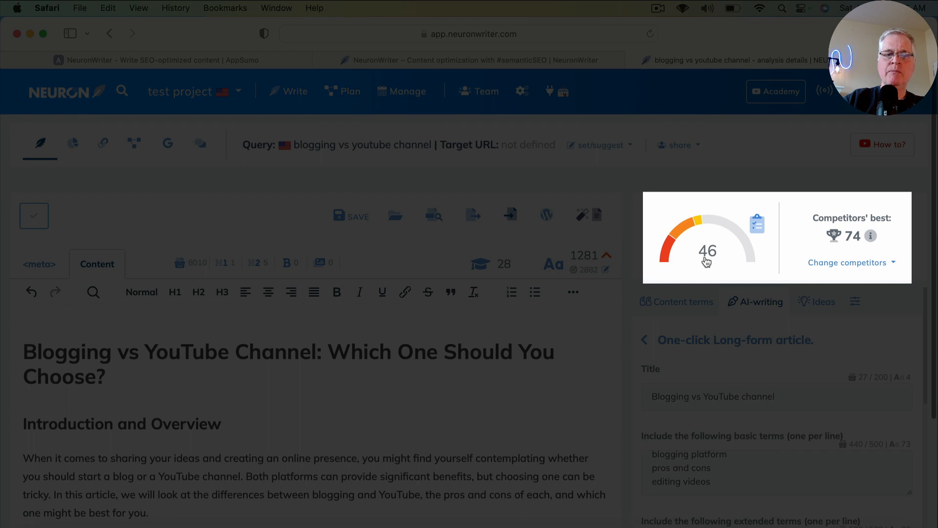
pyautogui.moveTo(723, 265)
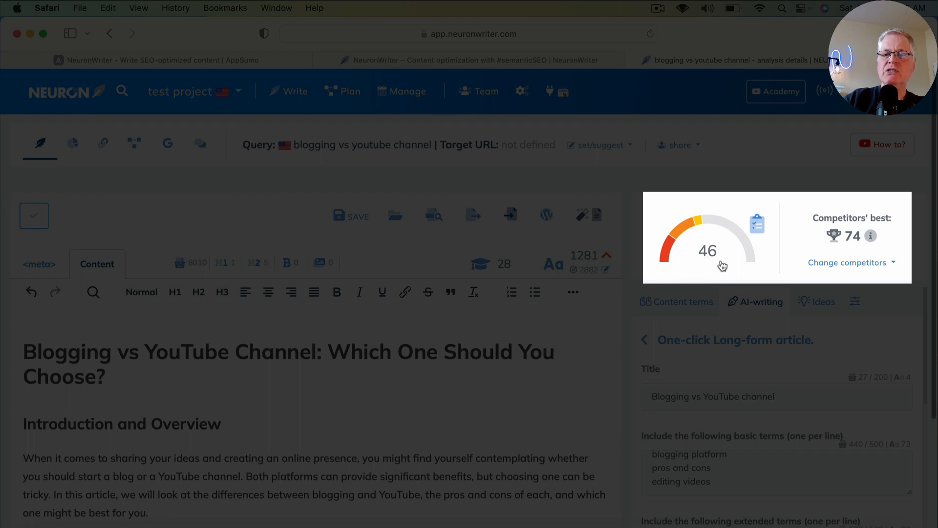
pyautogui.moveTo(852, 248)
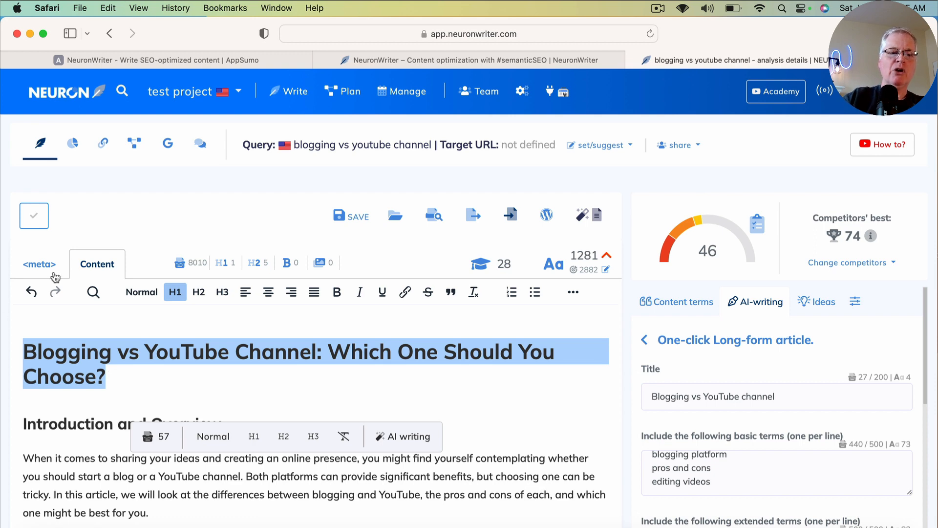
# Step: Set the meta title to 'Blogging vs YouTube Channel: Which One Should You Choose?'
pyautogui.click(39, 264)
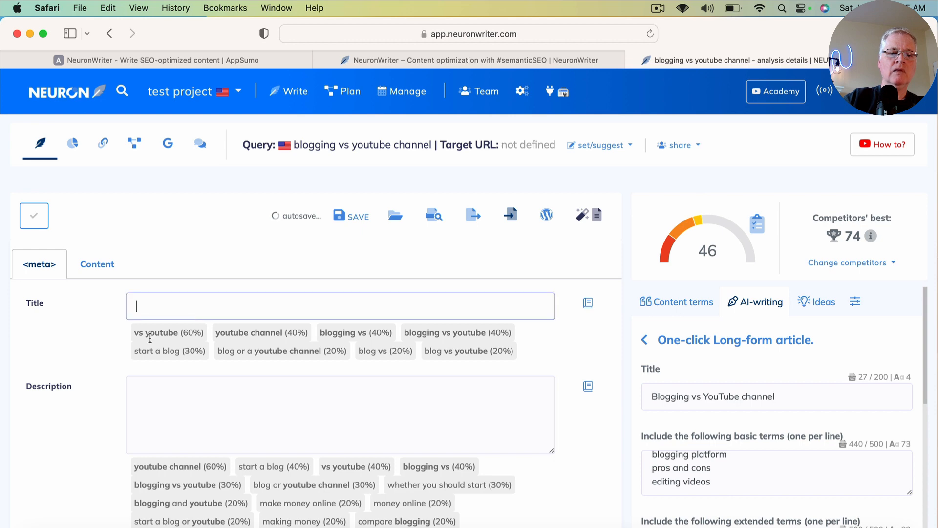
pyautogui.write('Blogging vs YouTube Channel: Which One Should You Choose?')
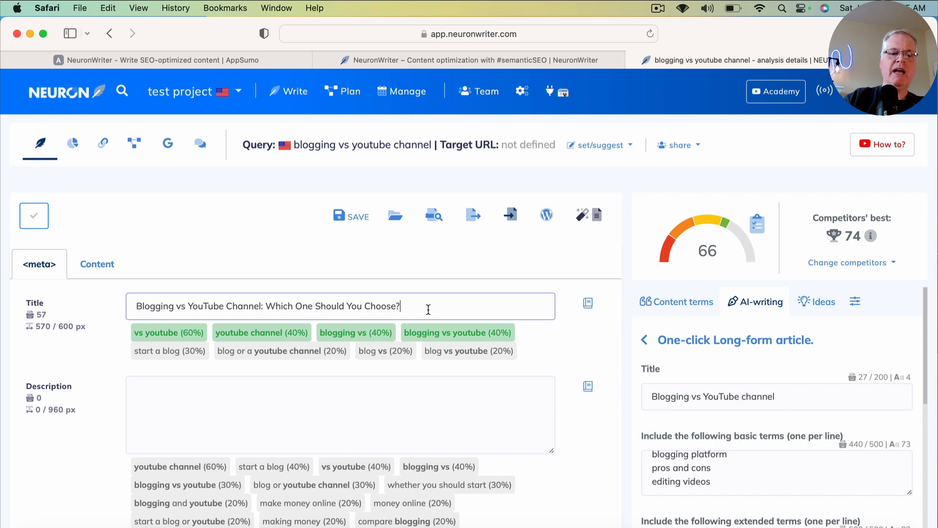
pyautogui.moveTo(318, 392)
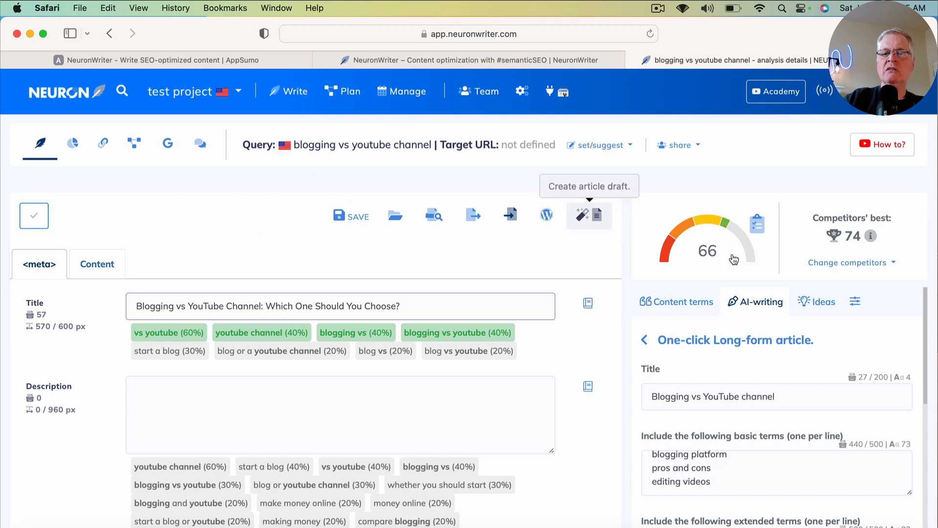
pyautogui.moveTo(850, 249)
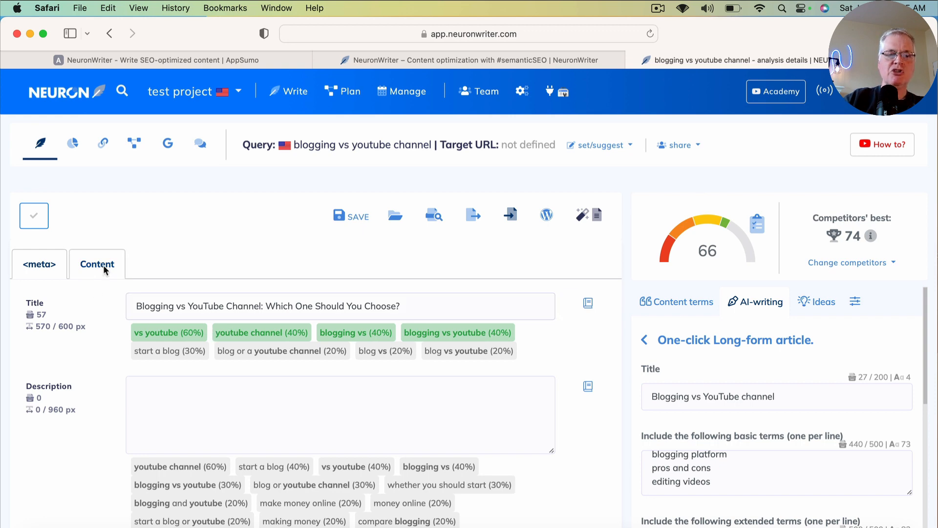
# Step: Add a new 'FAQ' heading line after the last YouTube drawback paragraph, above Conclusion
pyautogui.click(97, 264)
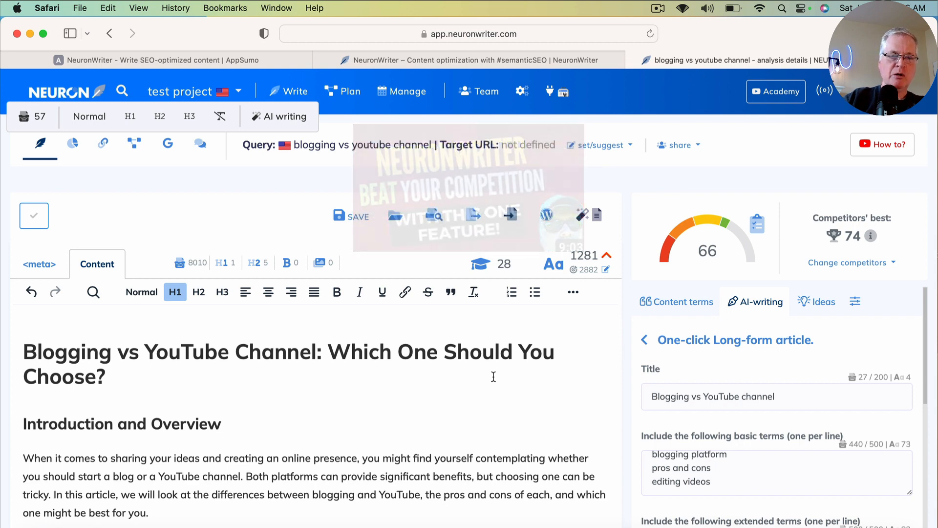
pyautogui.scroll(-3)
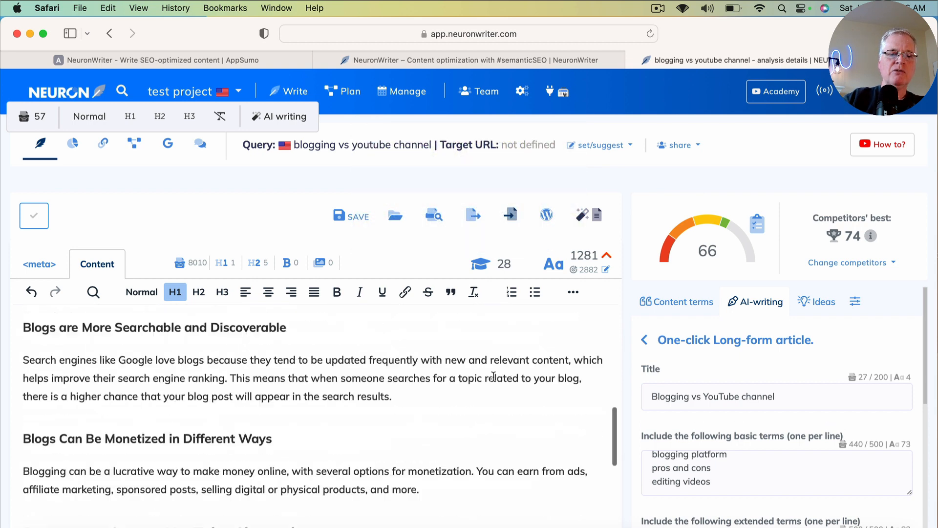
pyautogui.scroll(-3)
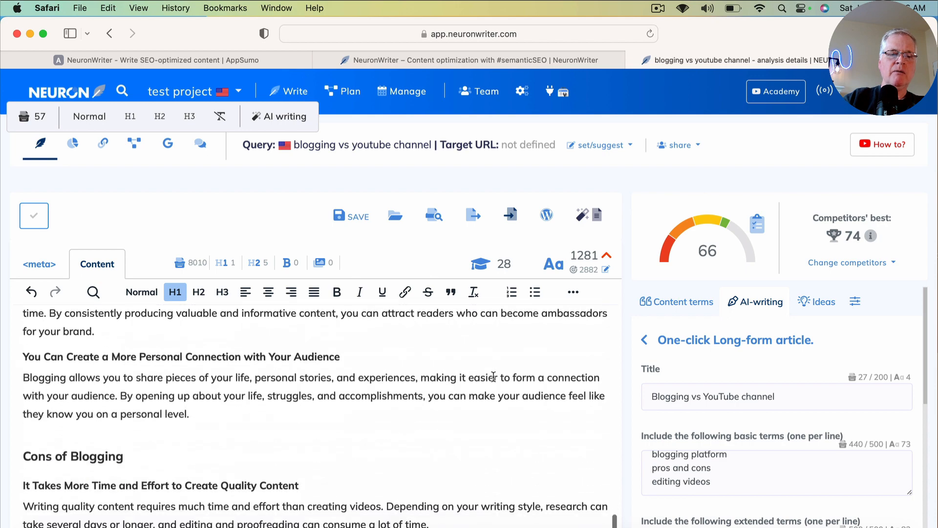
pyautogui.scroll(-3)
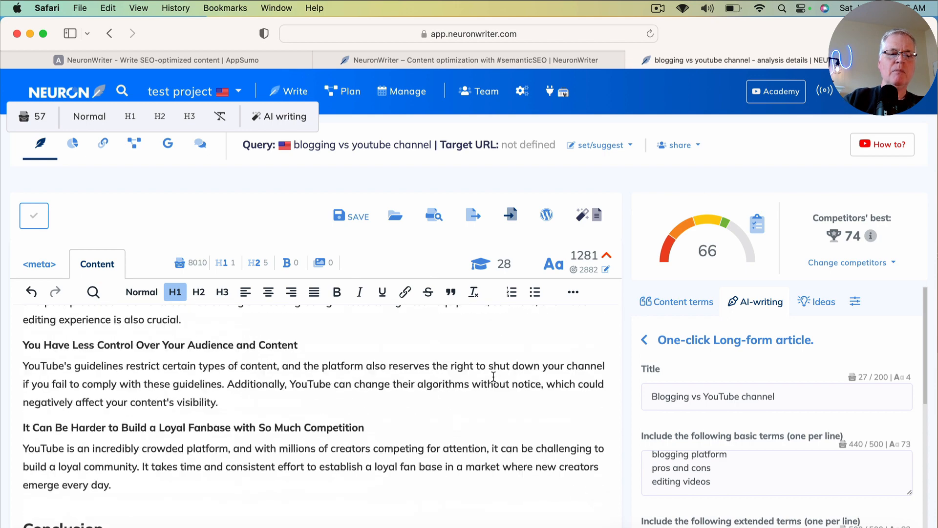
pyautogui.scroll(-3)
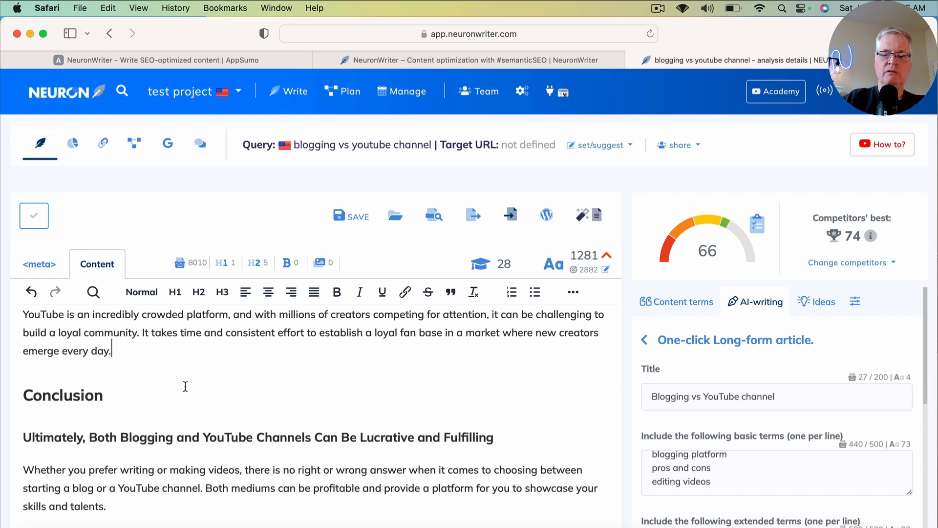
pyautogui.press('Return')
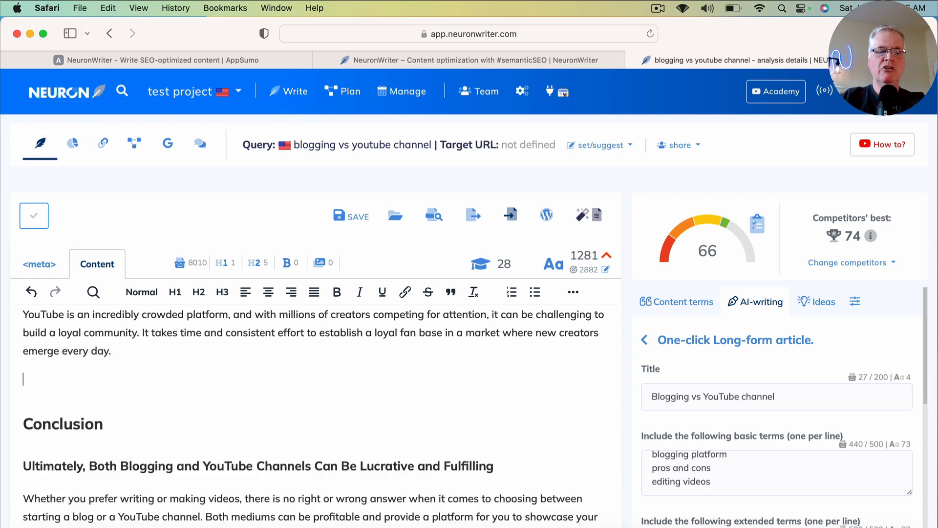
pyautogui.write('FA')
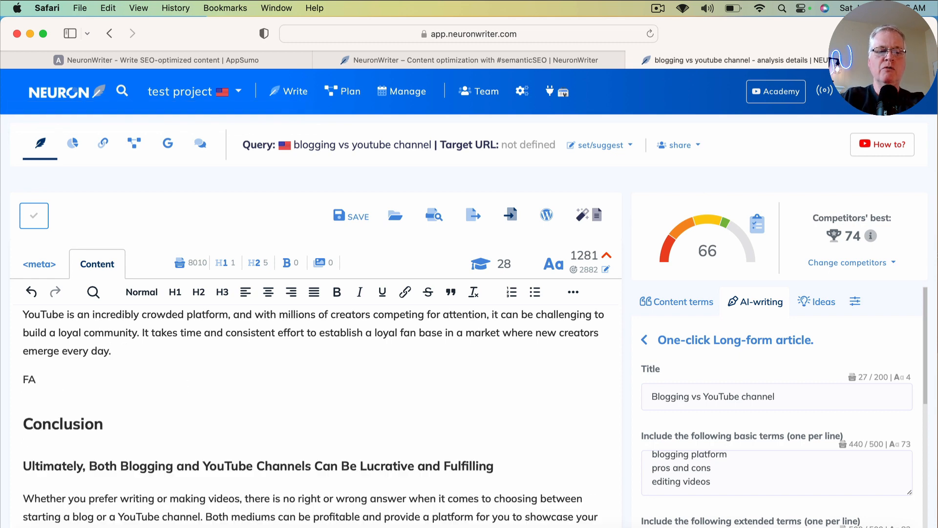
pyautogui.write('Q')
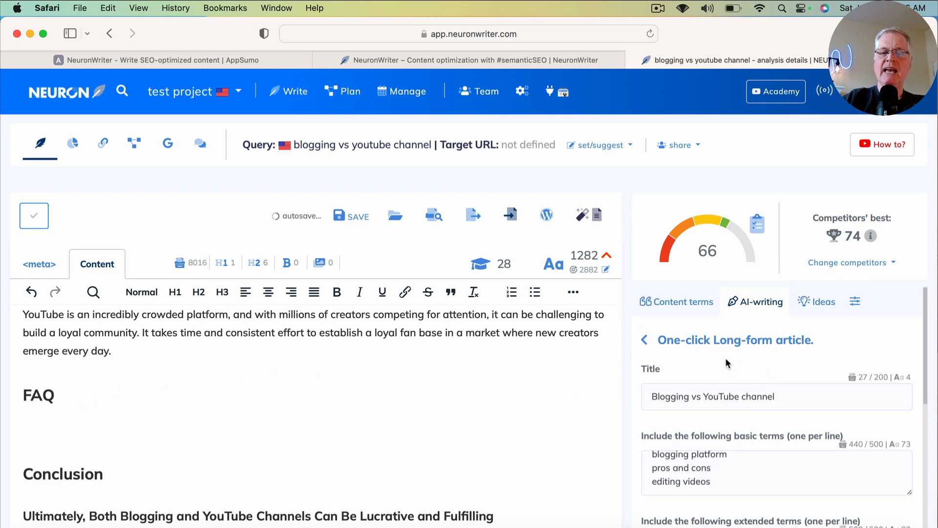
pyautogui.moveTo(764, 308)
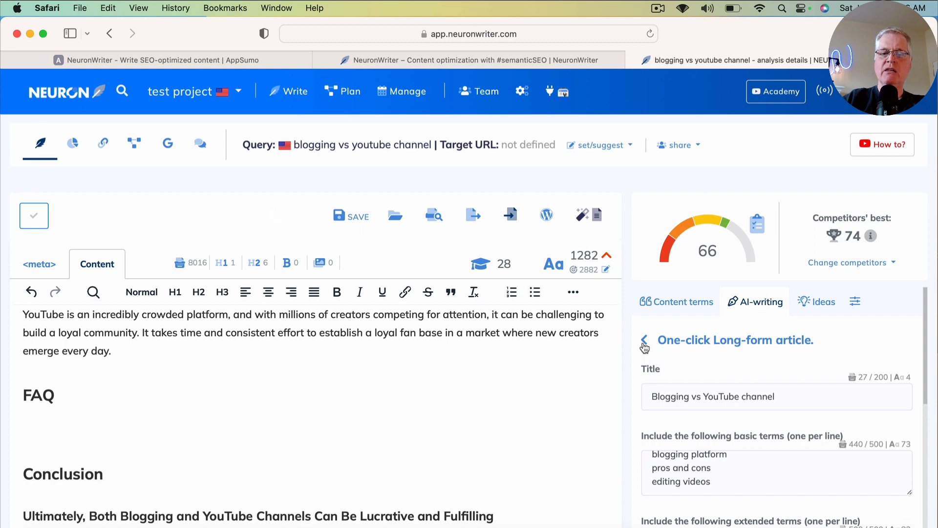
# Step: Return to the AI-writing template list and browse the Advanced templates
pyautogui.click(645, 340)
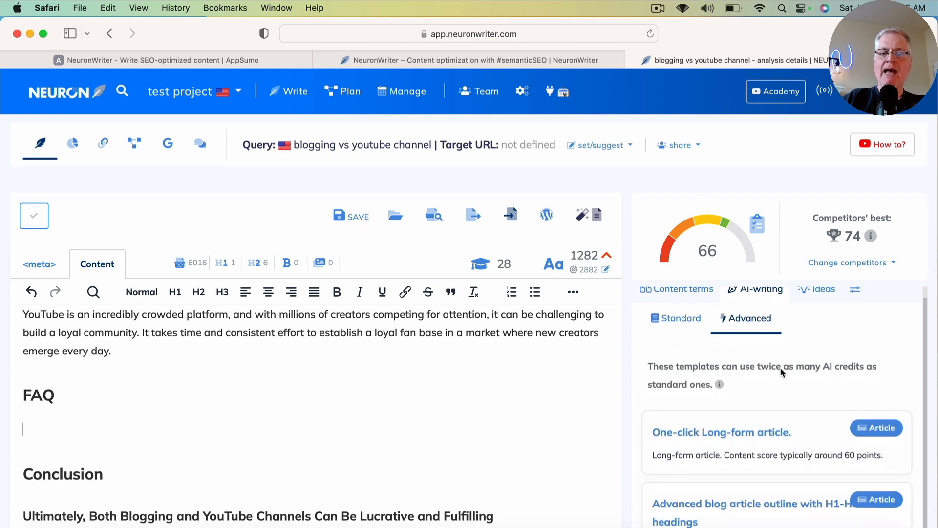
pyautogui.scroll(-3)
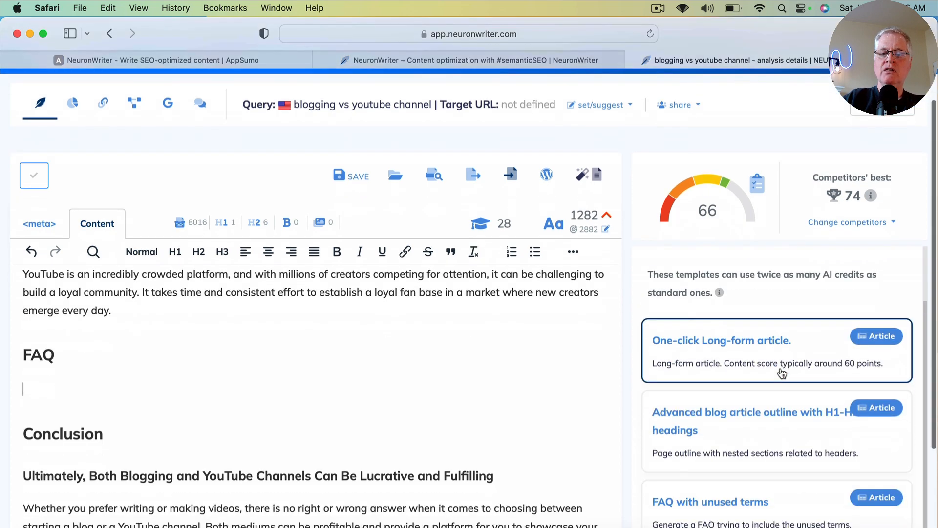
pyautogui.scroll(-3)
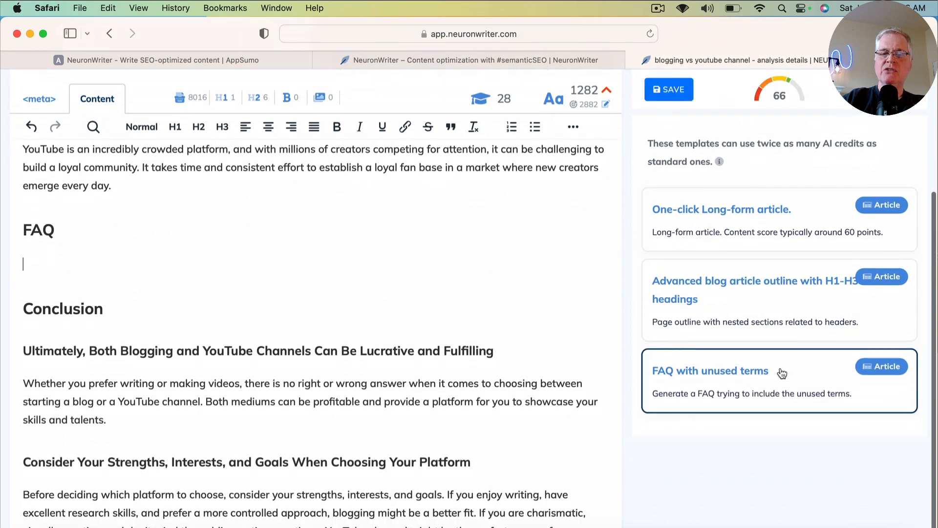
pyautogui.moveTo(686, 385)
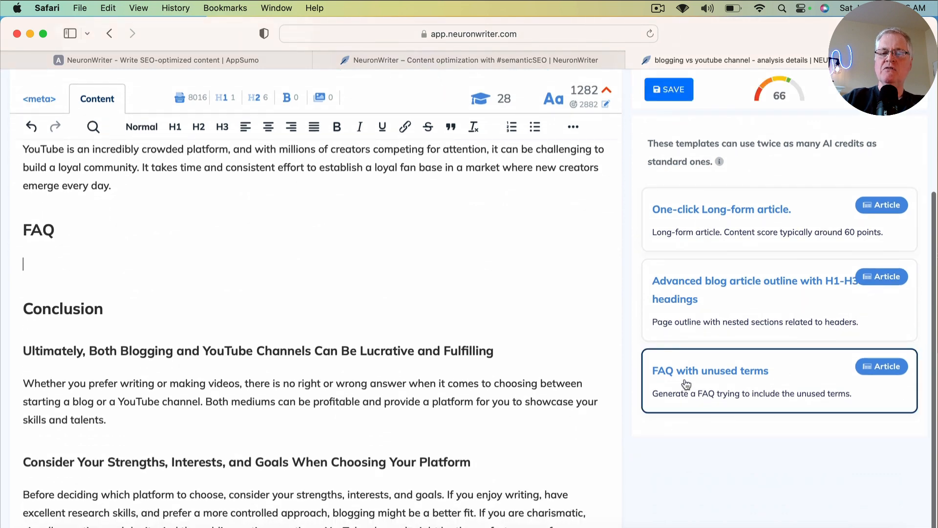
pyautogui.moveTo(772, 381)
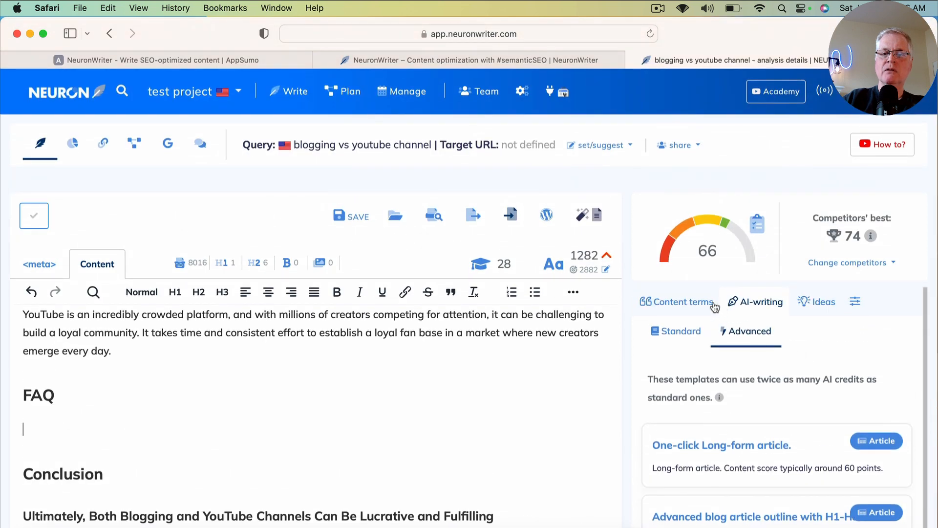
# Step: Review the Content terms lists down to the H1 and H2 header terms
pyautogui.click(684, 301)
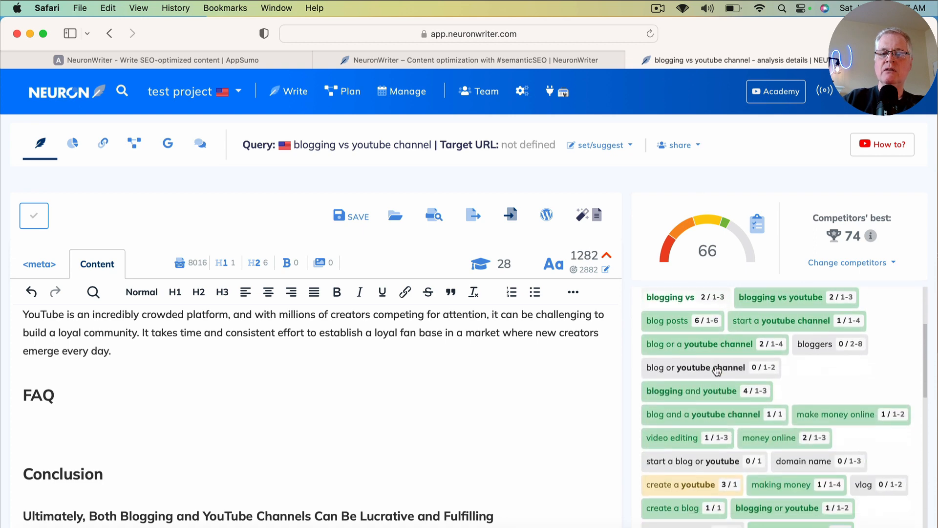
pyautogui.scroll(-3)
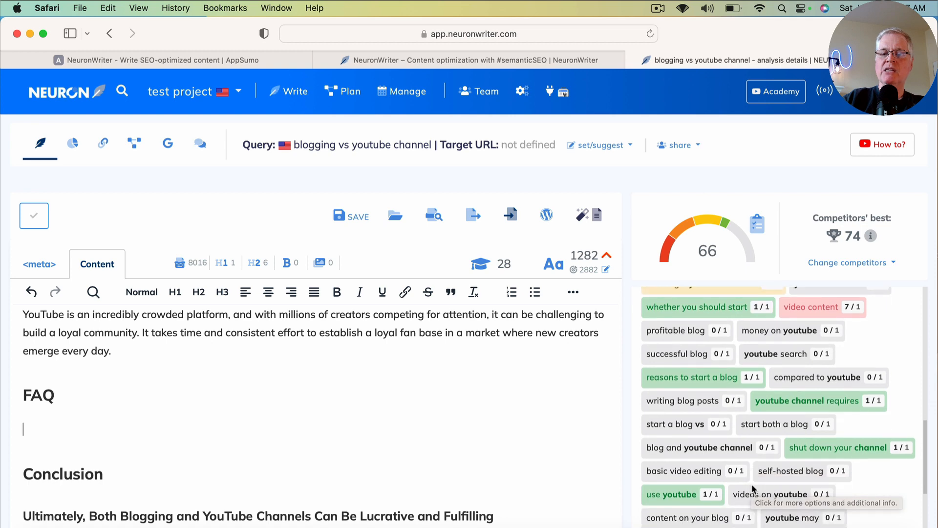
pyautogui.scroll(-3)
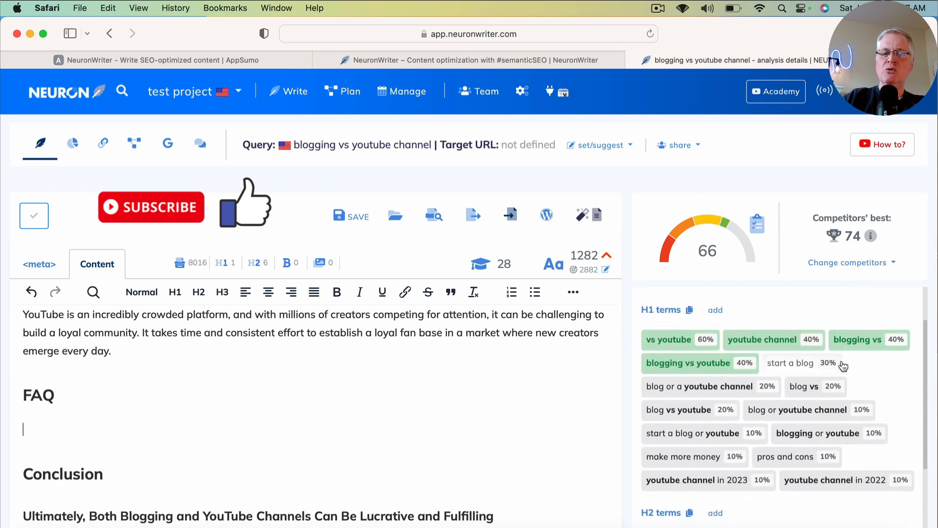
pyautogui.scroll(-3)
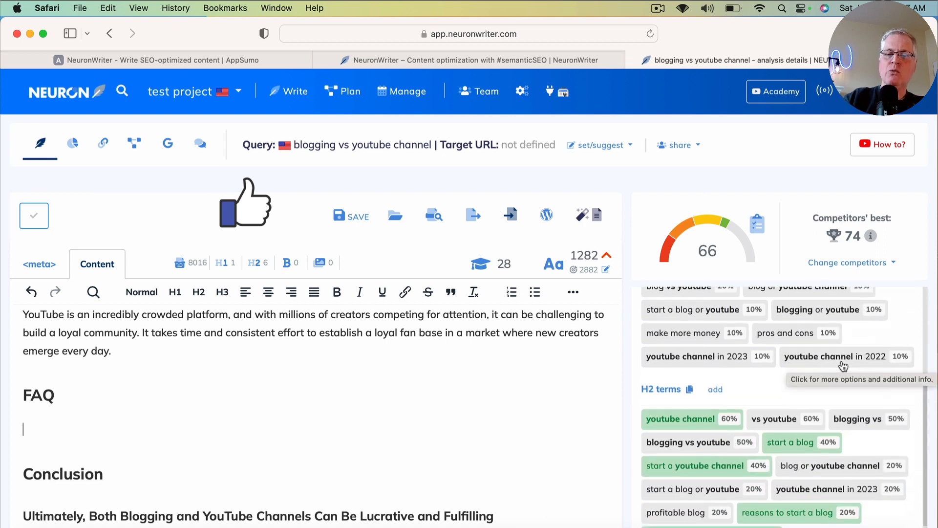
pyautogui.scroll(-3)
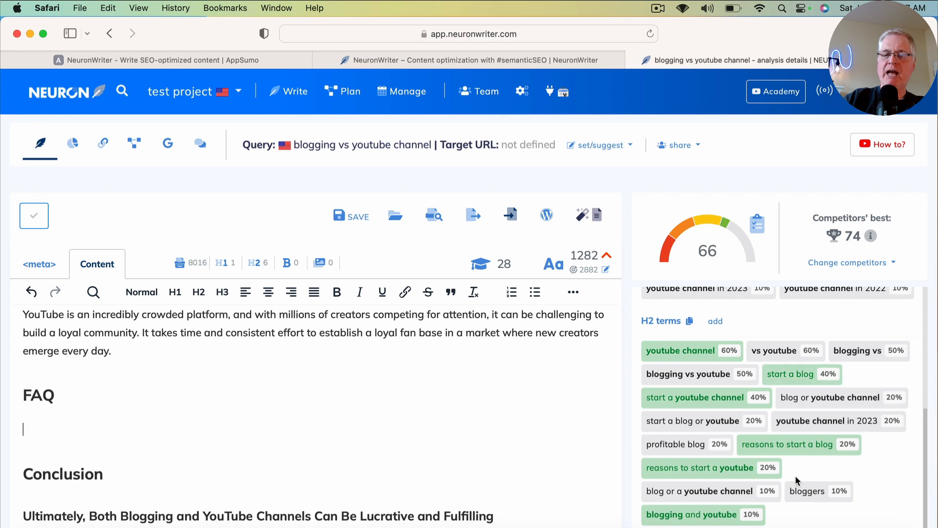
pyautogui.scroll(-3)
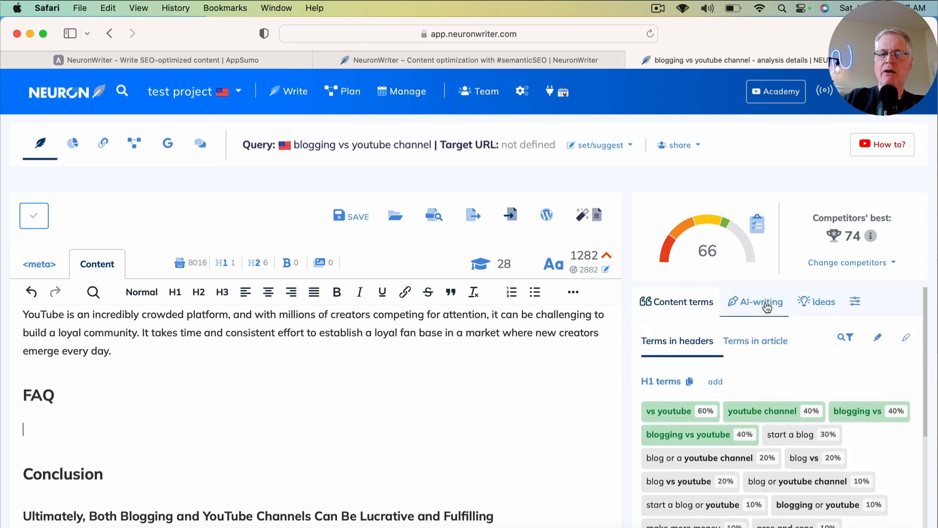
# Step: Choose the Advanced 'FAQ with unused terms' template and review its tone and generation settings
pyautogui.click(760, 301)
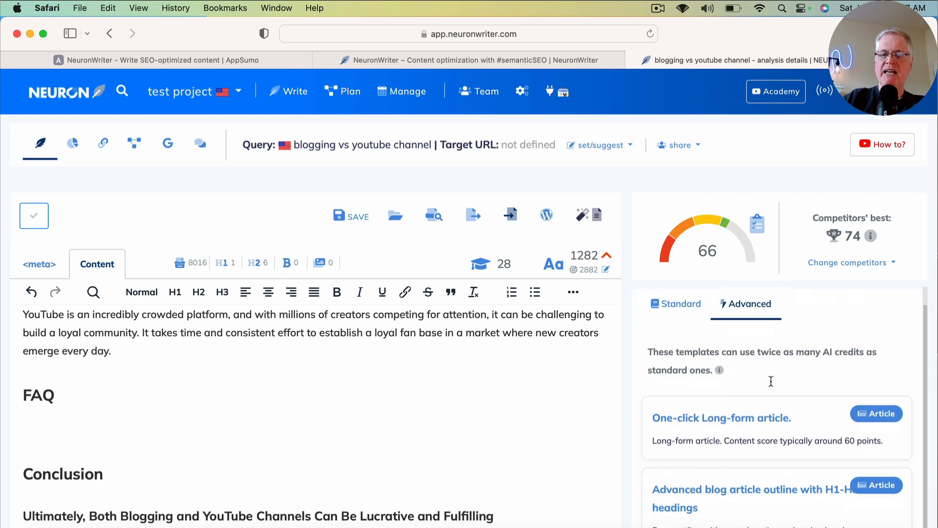
pyautogui.scroll(-3)
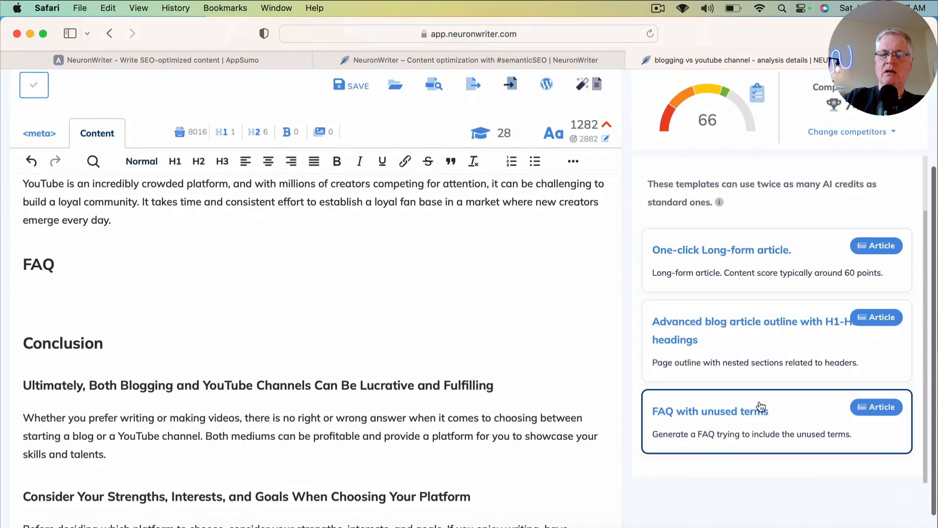
pyautogui.moveTo(728, 418)
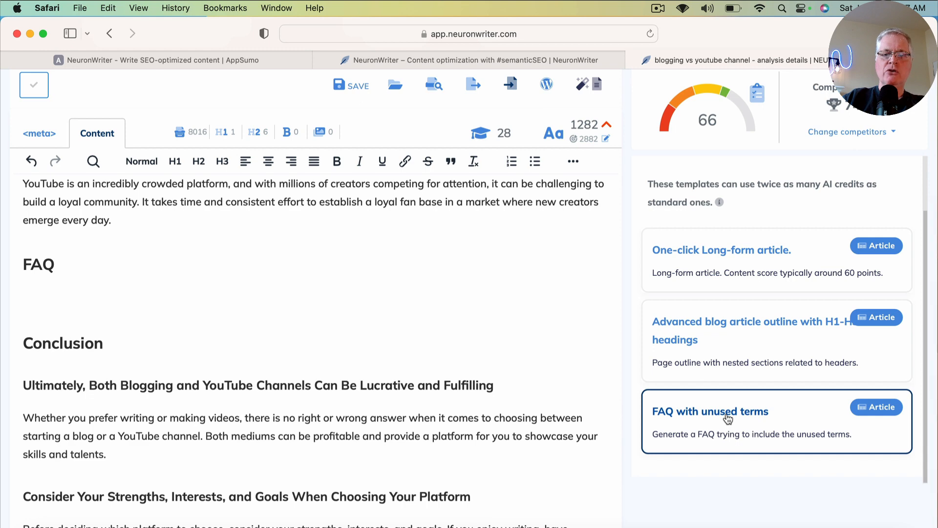
pyautogui.click(709, 412)
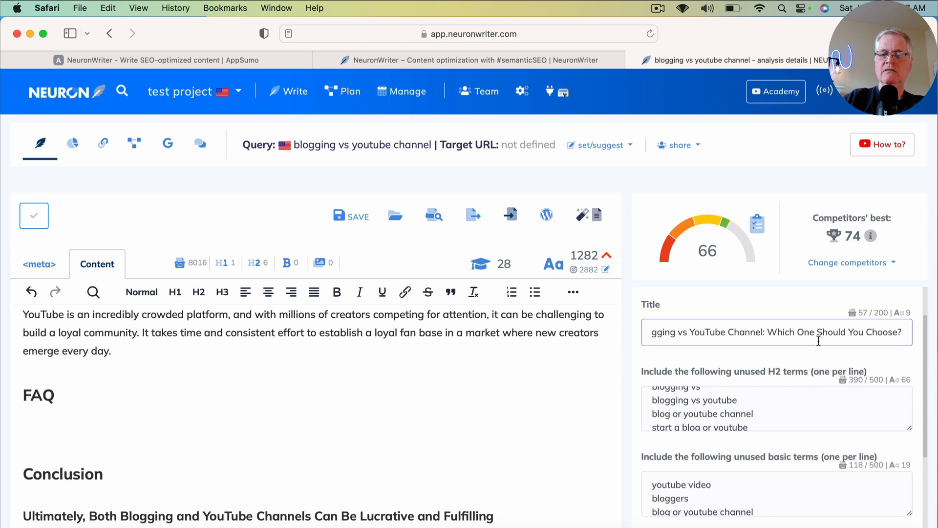
pyautogui.scroll(-3)
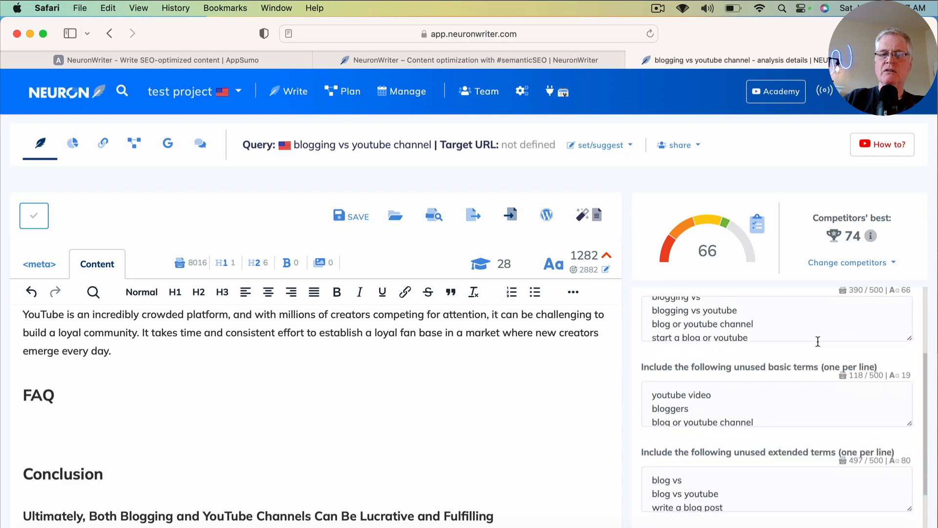
pyautogui.scroll(-3)
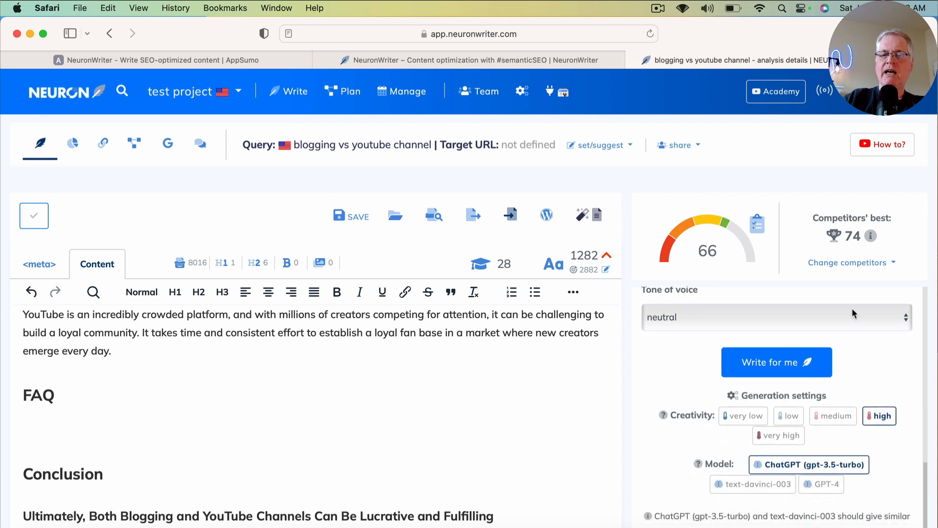
pyautogui.moveTo(878, 346)
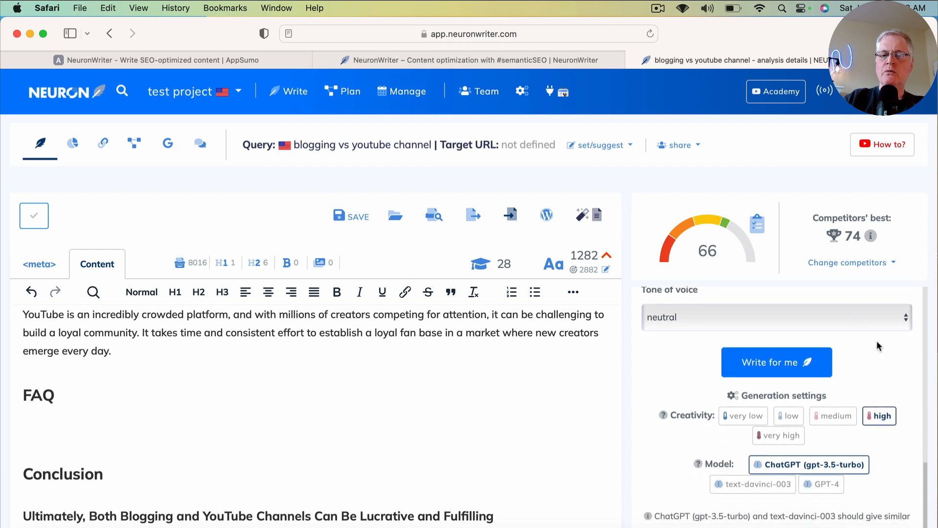
pyautogui.moveTo(874, 452)
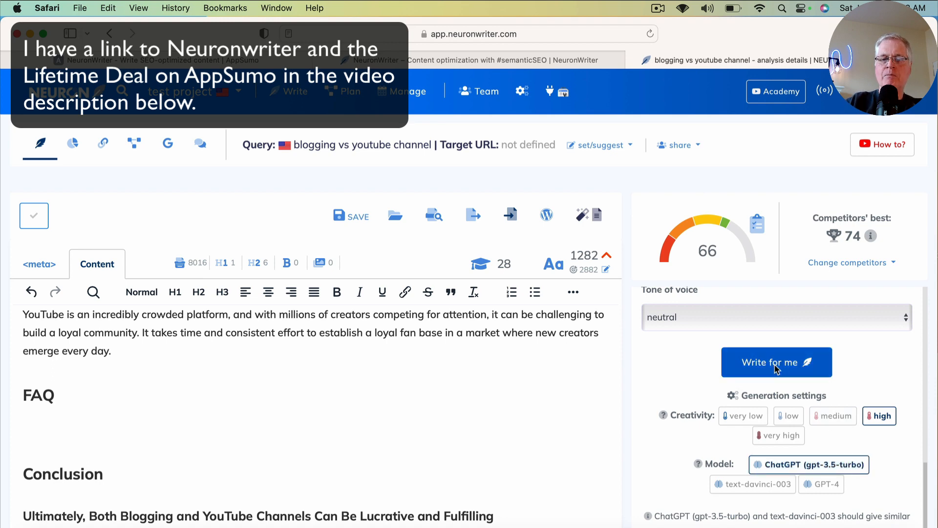
# Step: Generate the FAQ questions and answers, raising the content score from 66 to 71
pyautogui.click(777, 362)
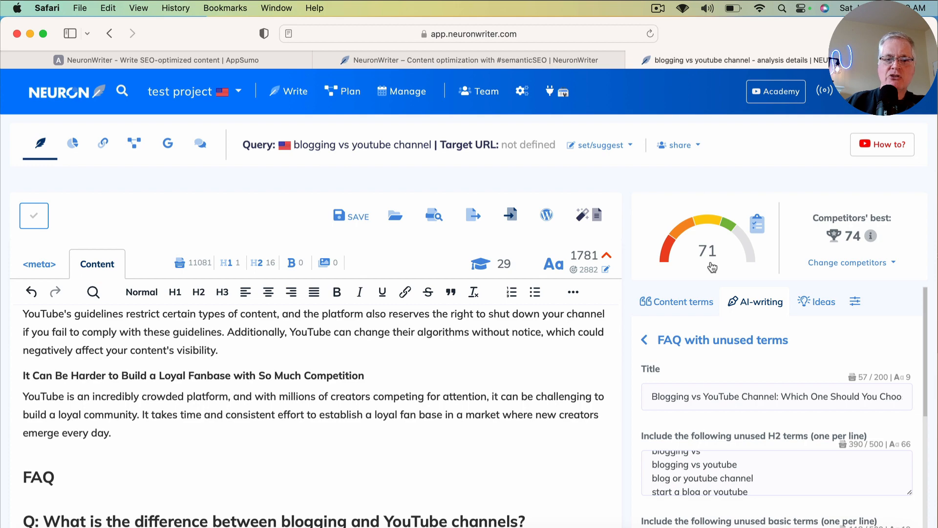
pyautogui.moveTo(584, 260)
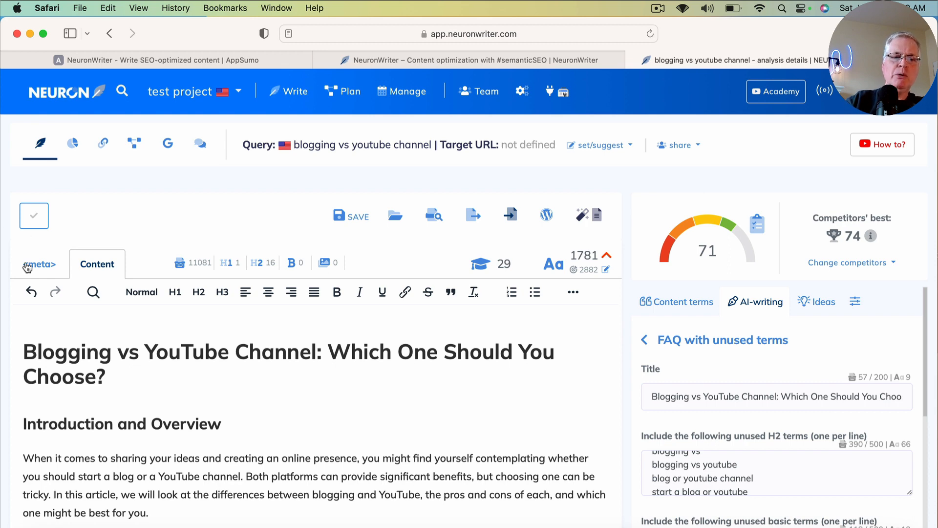
# Step: Show the meta title 'Blogging vs YouTube Channel: Which One Should You Choose?' above the empty description
pyautogui.click(40, 264)
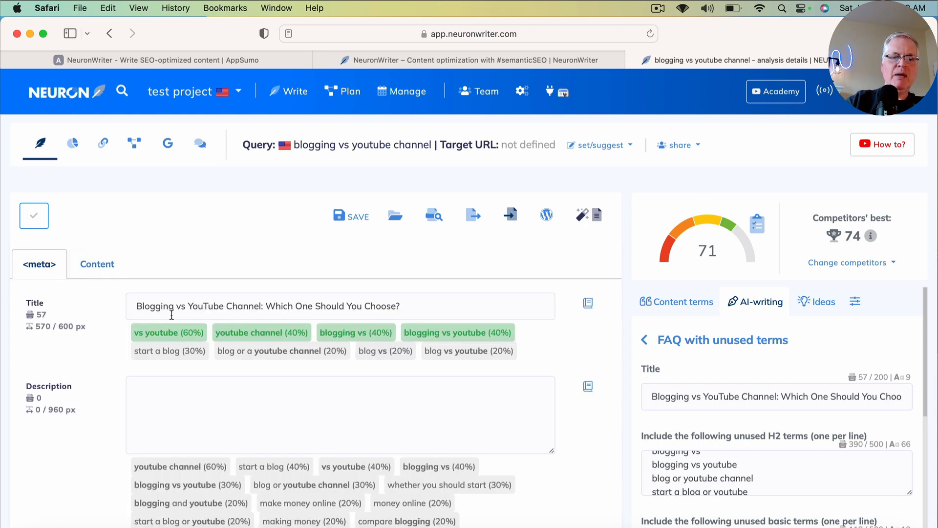
pyautogui.moveTo(569, 361)
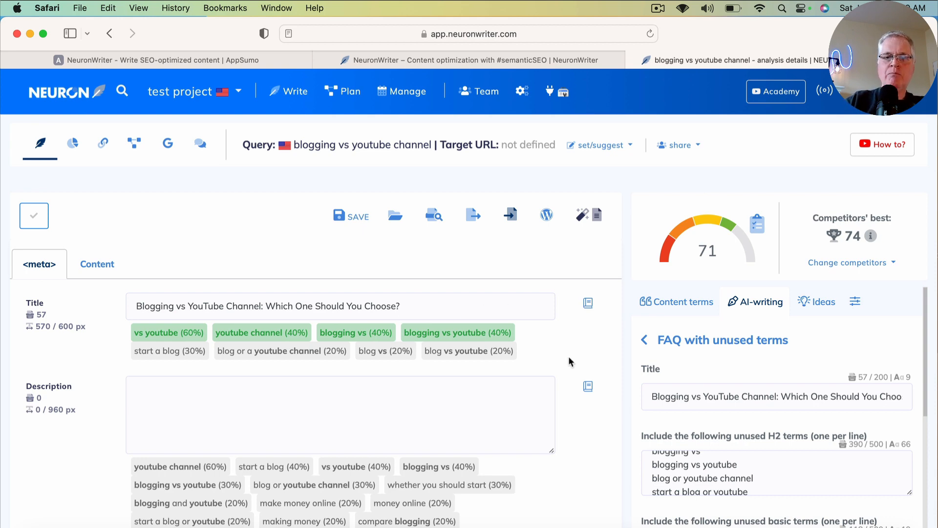
pyautogui.moveTo(587, 303)
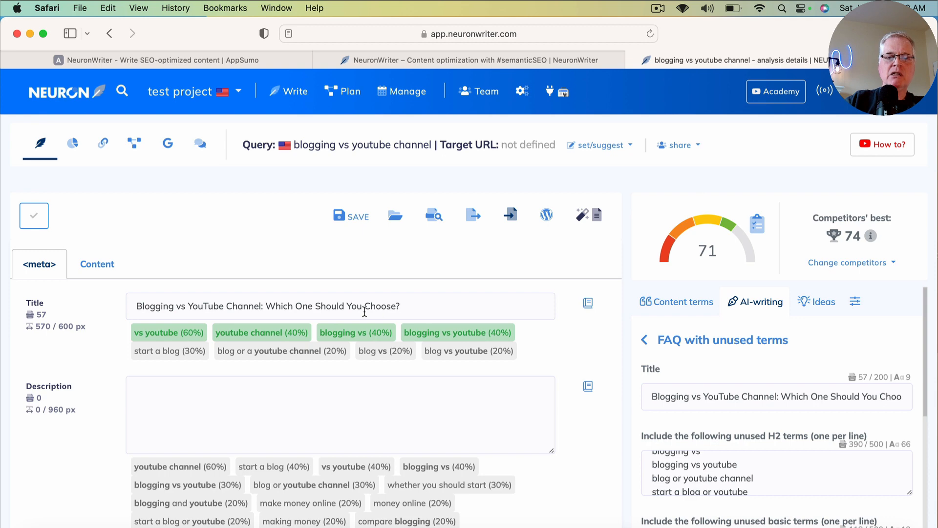
pyautogui.moveTo(285, 306)
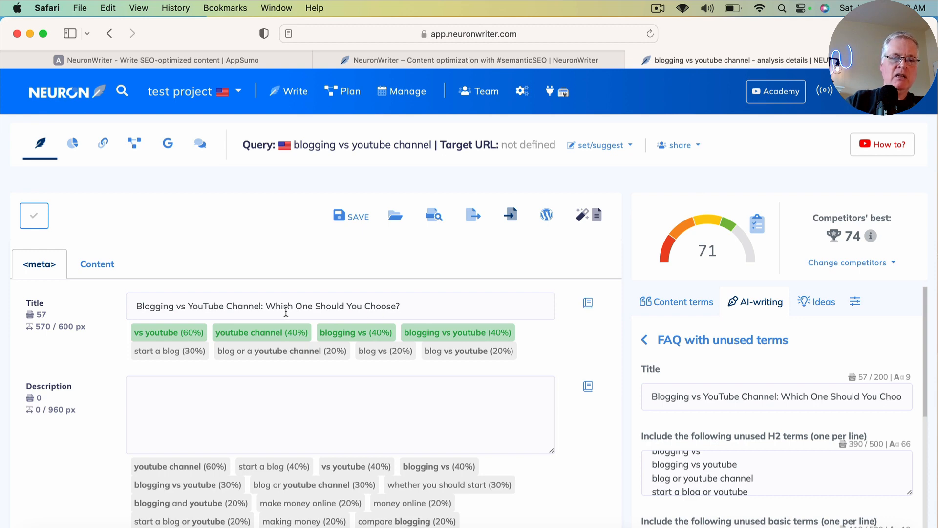